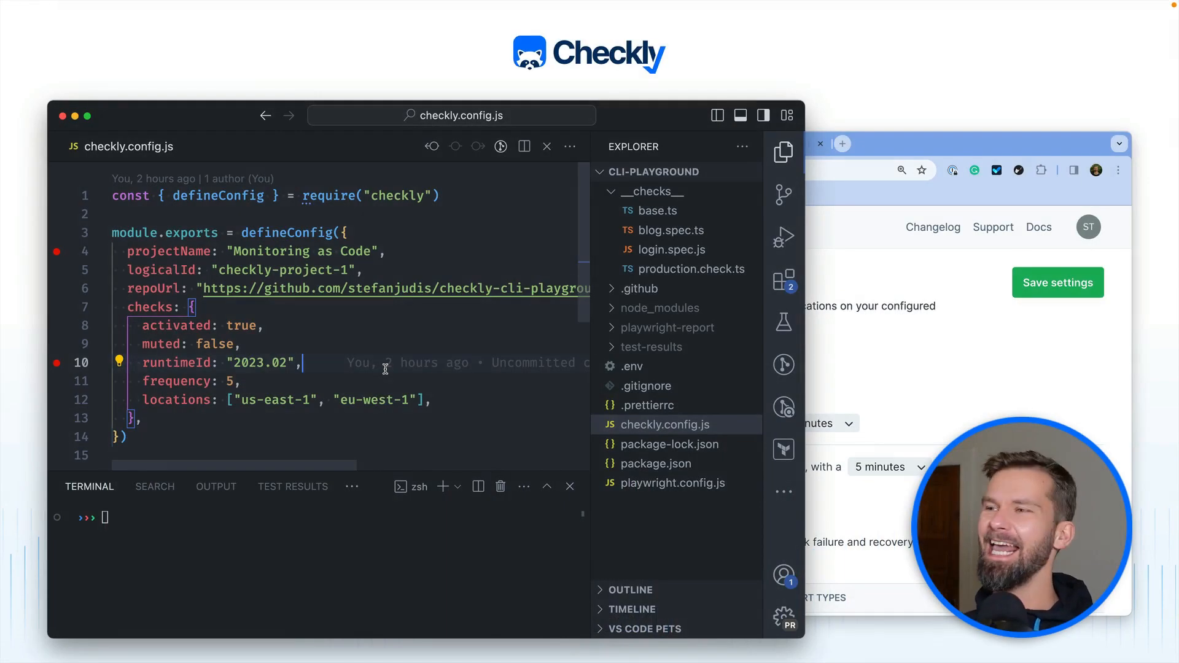
mouse_move(376, 396)
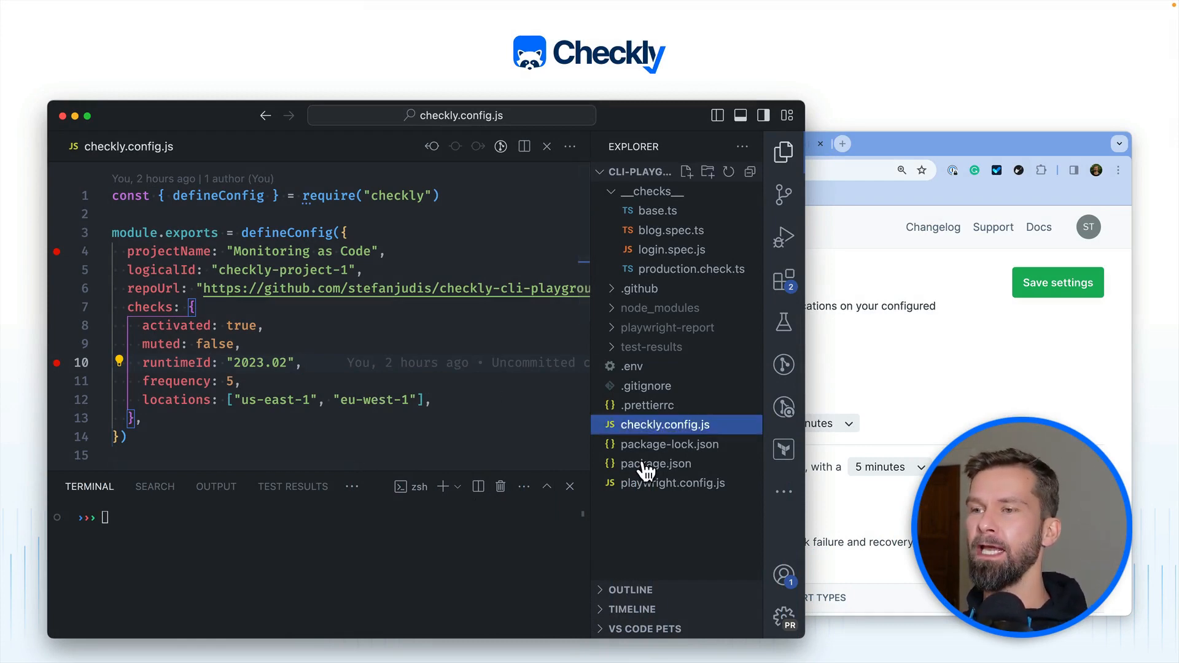
Glance at package.json and checkly.config.js, then open production.check.ts in __checks__ and read through it
left_click(656, 464)
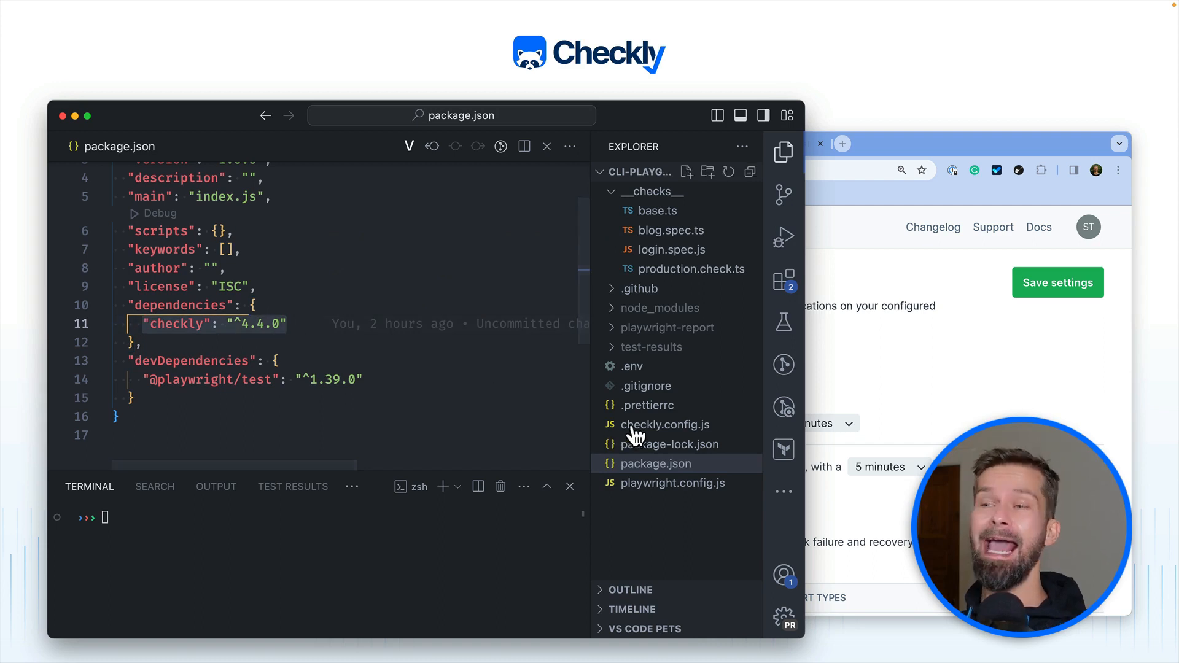
left_click(664, 424)
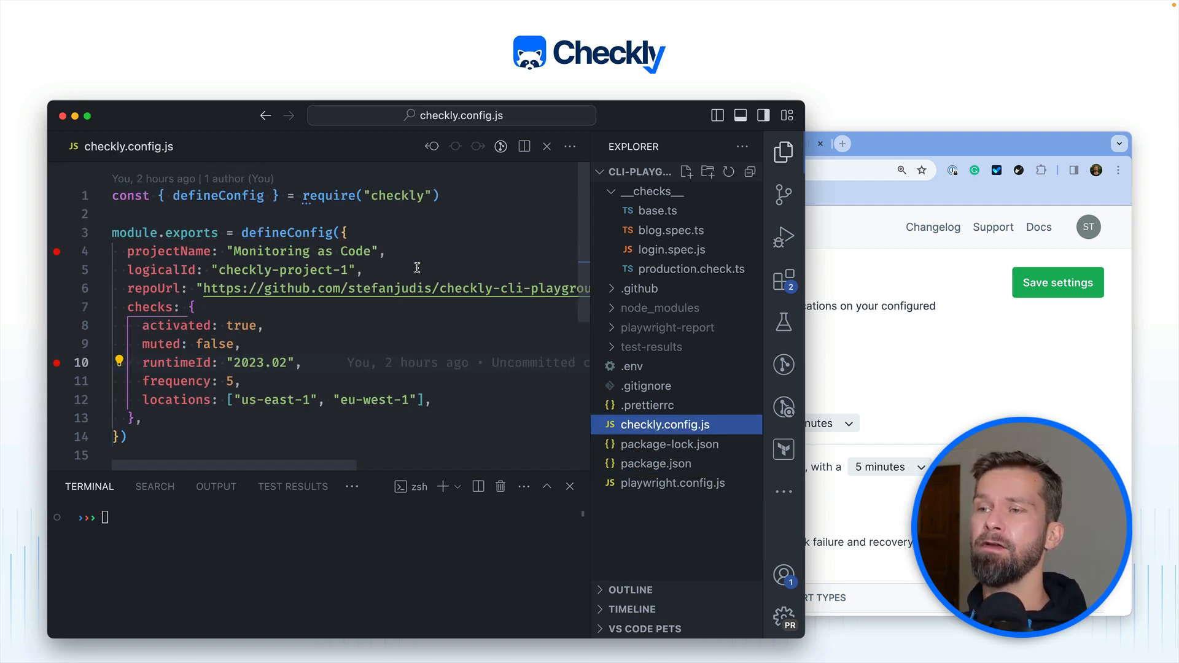
mouse_move(333, 347)
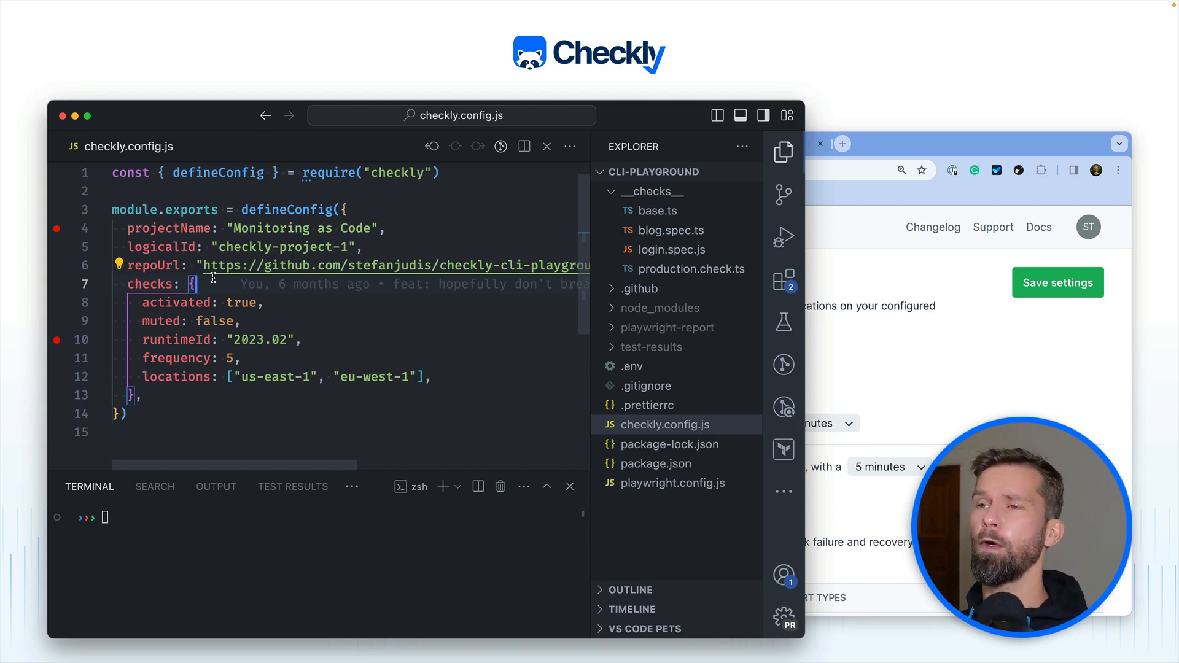
mouse_move(648, 268)
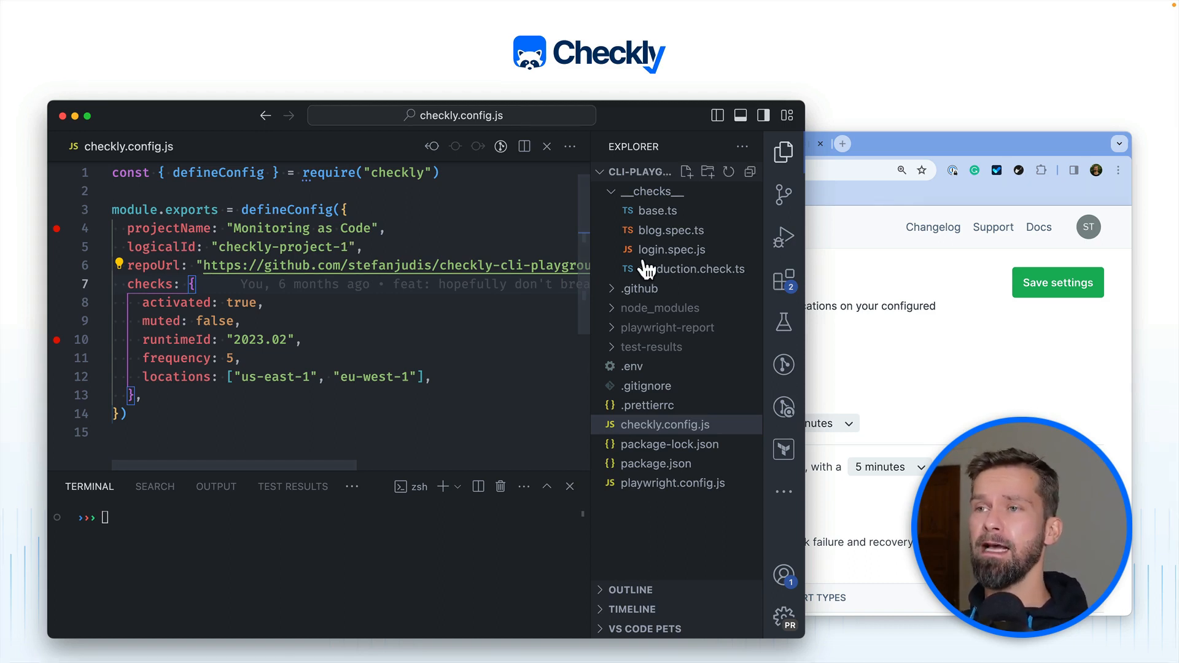
left_click(692, 269)
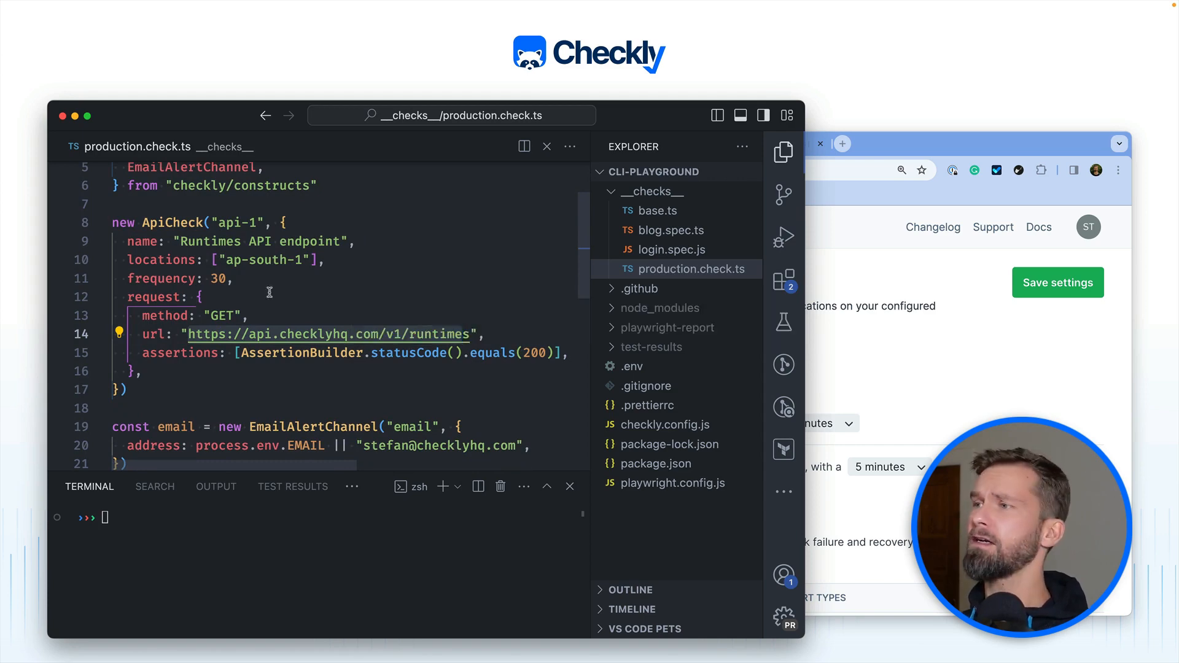
scroll("down", 3)
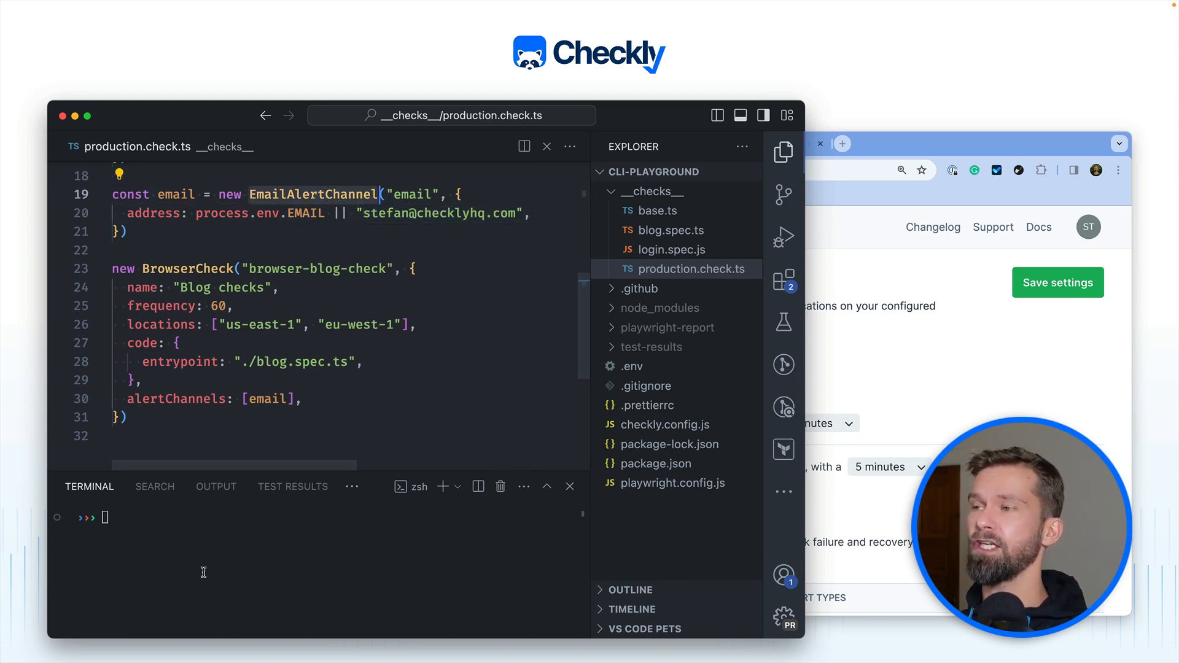
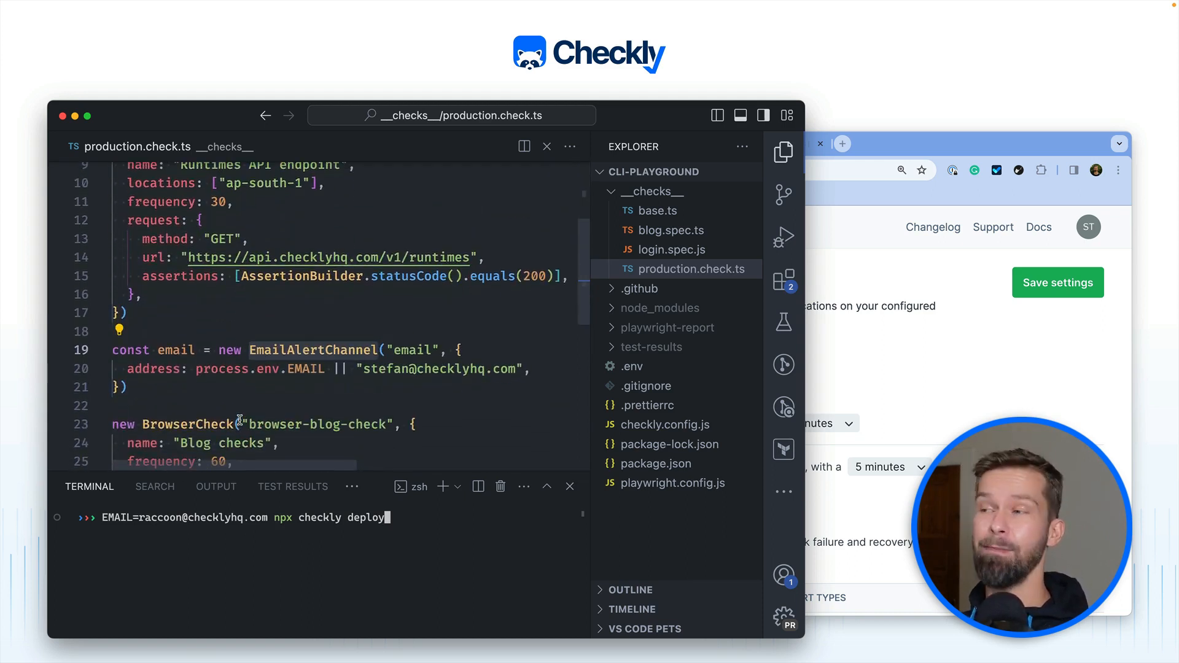
scroll("down", 3)
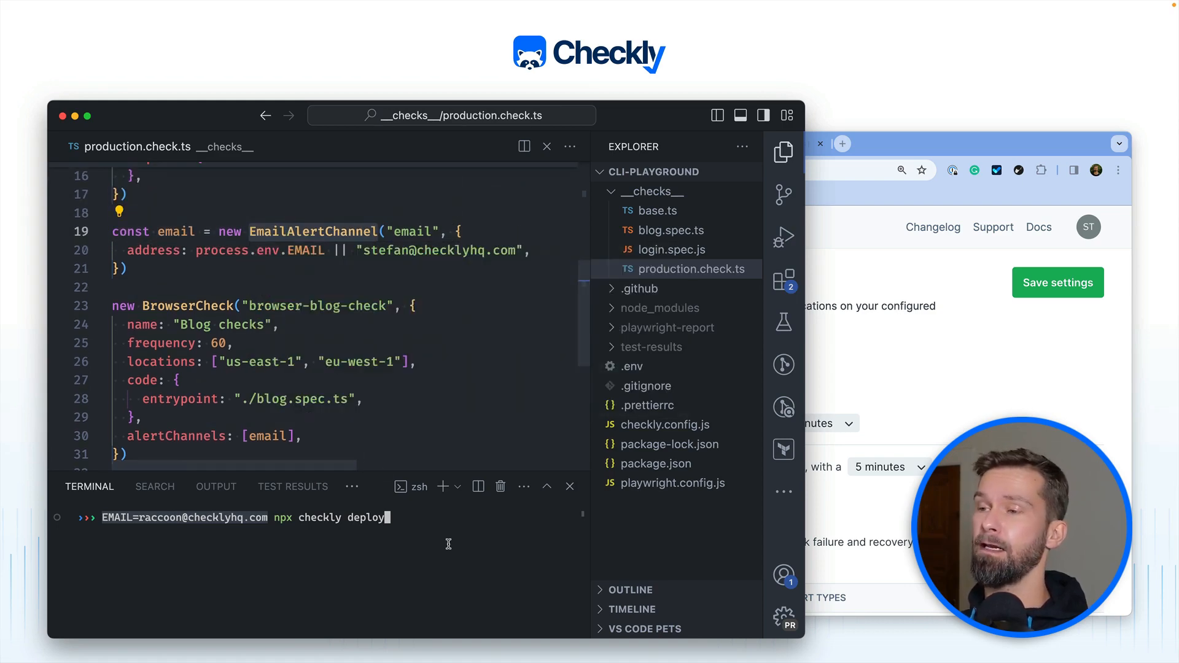
key("Enter")
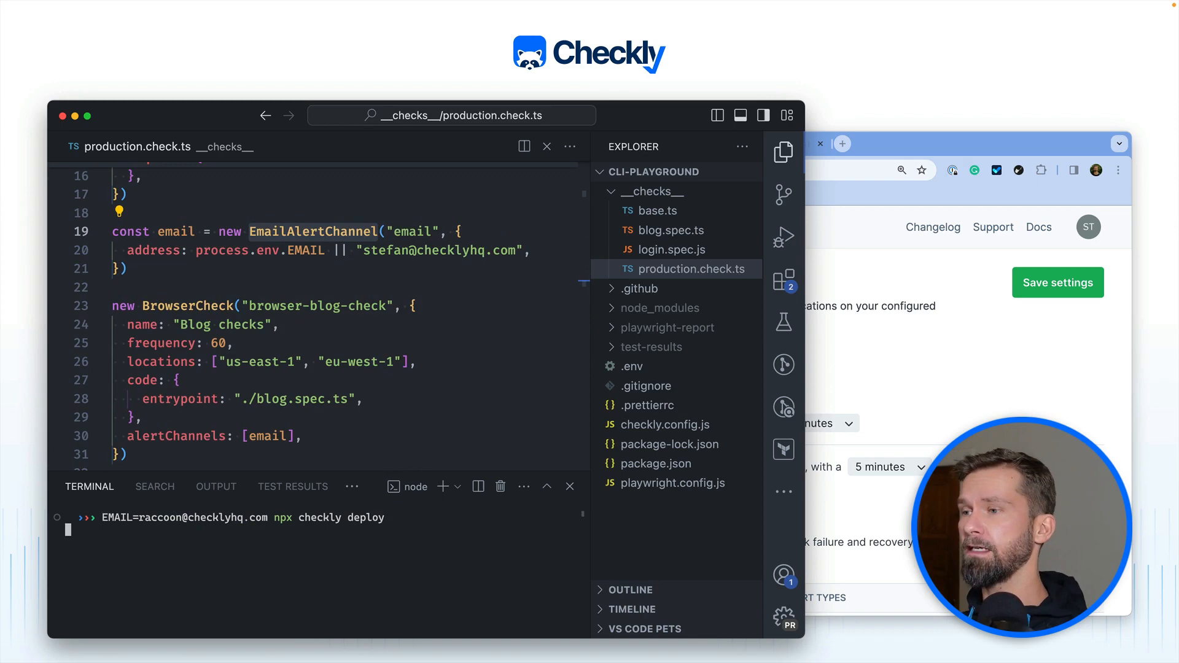
key("Enter")
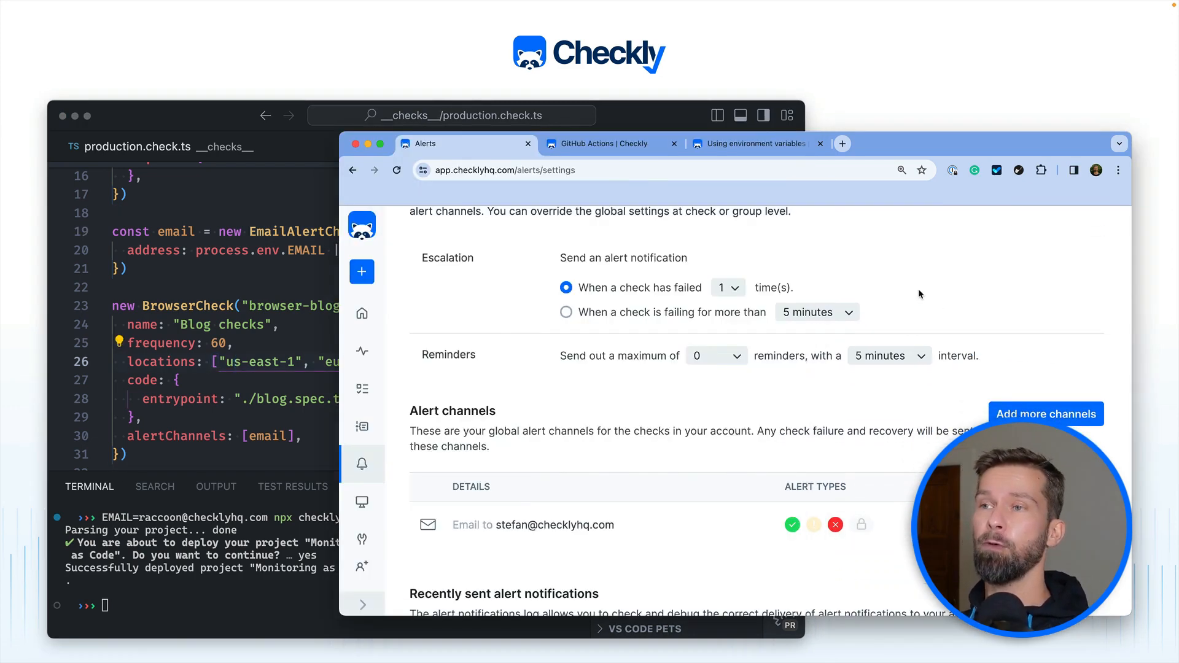
scroll("up", 3)
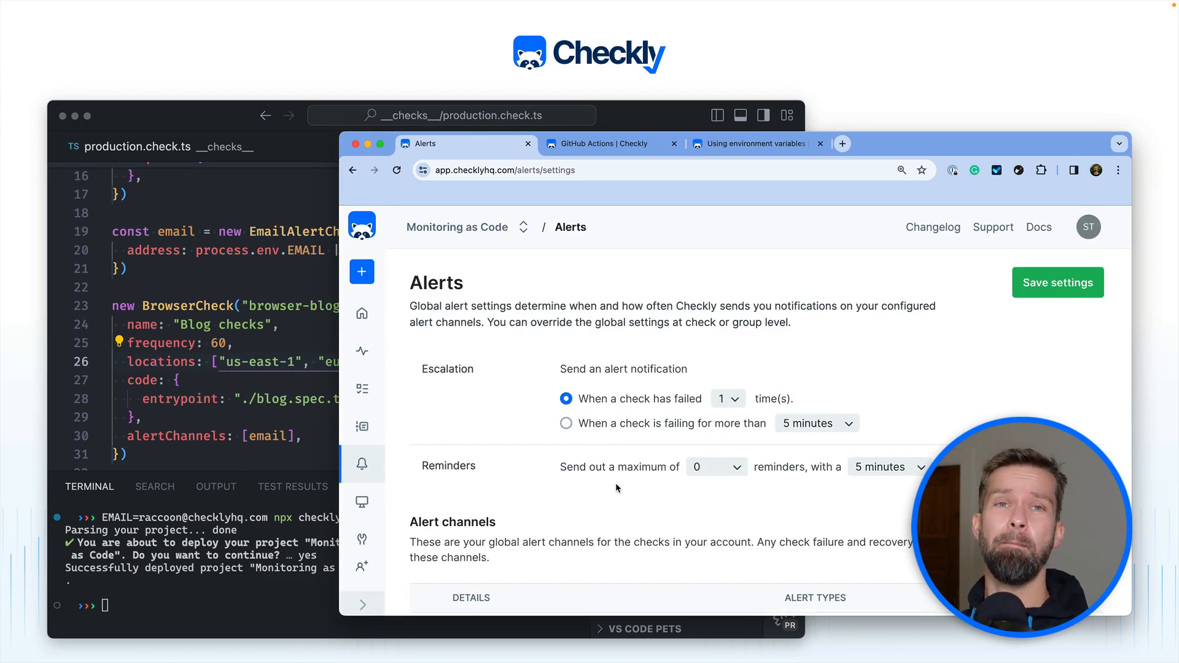
scroll("down", 3)
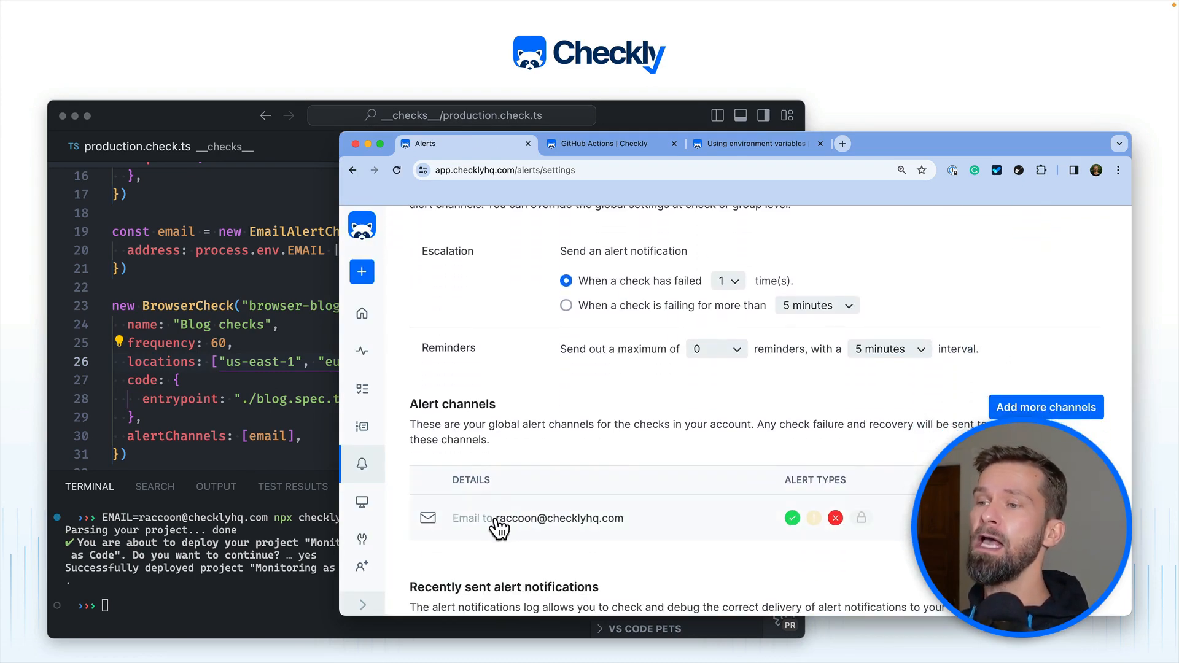
mouse_move(552, 532)
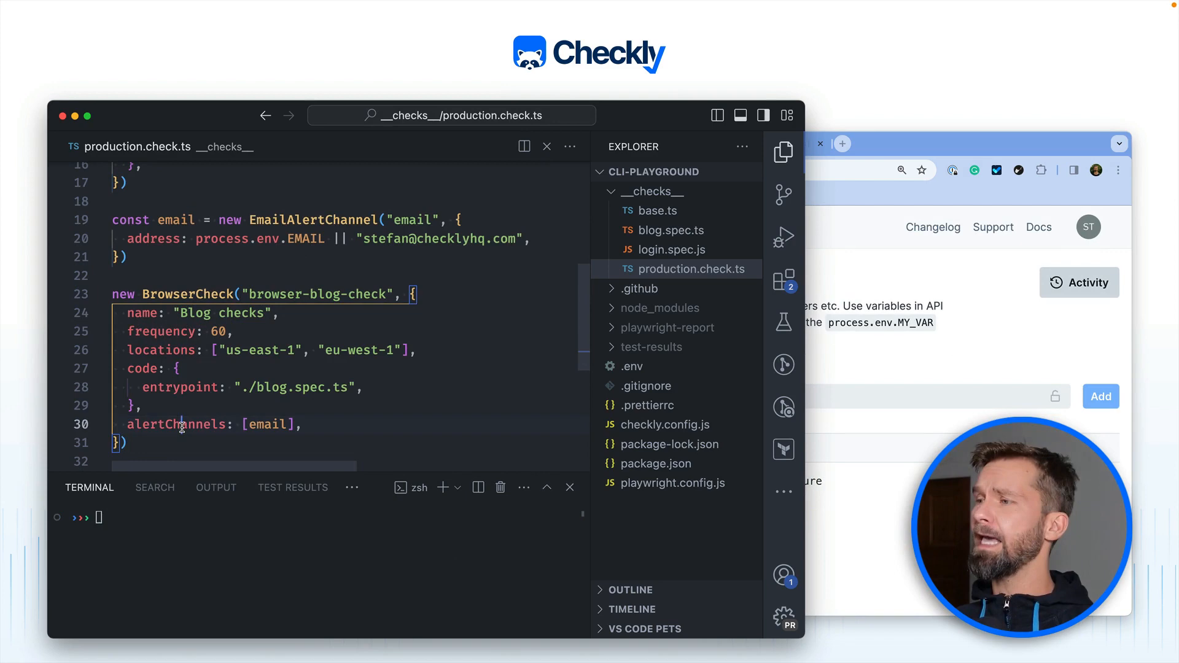
mouse_move(120, 295)
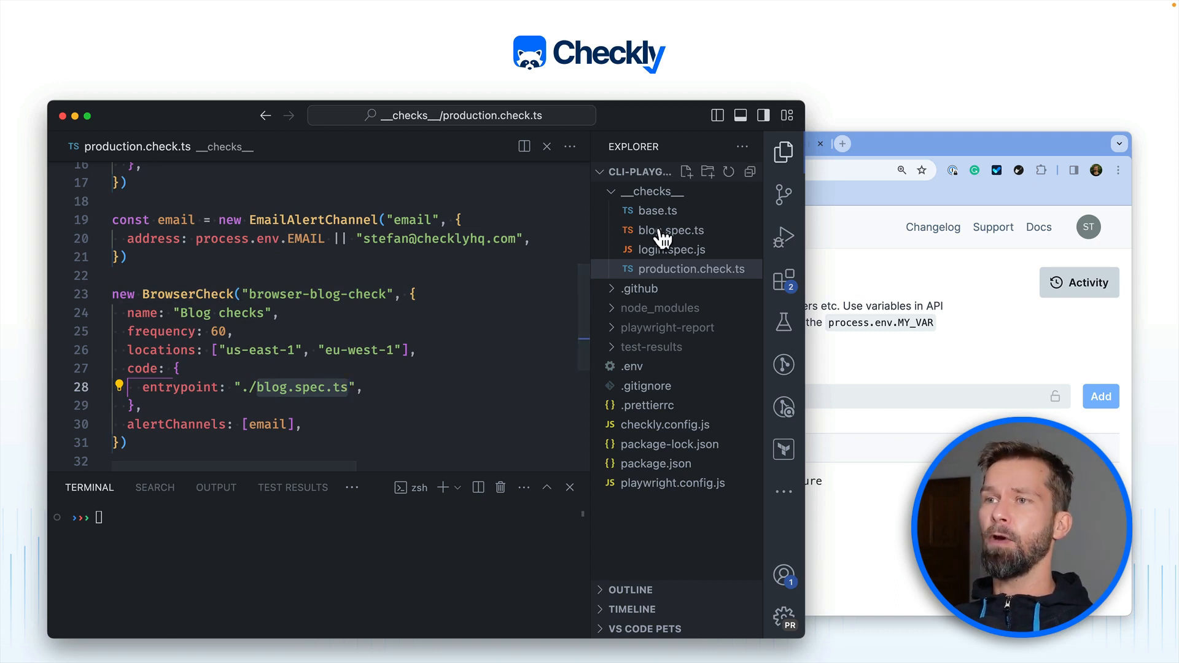
left_click(671, 231)
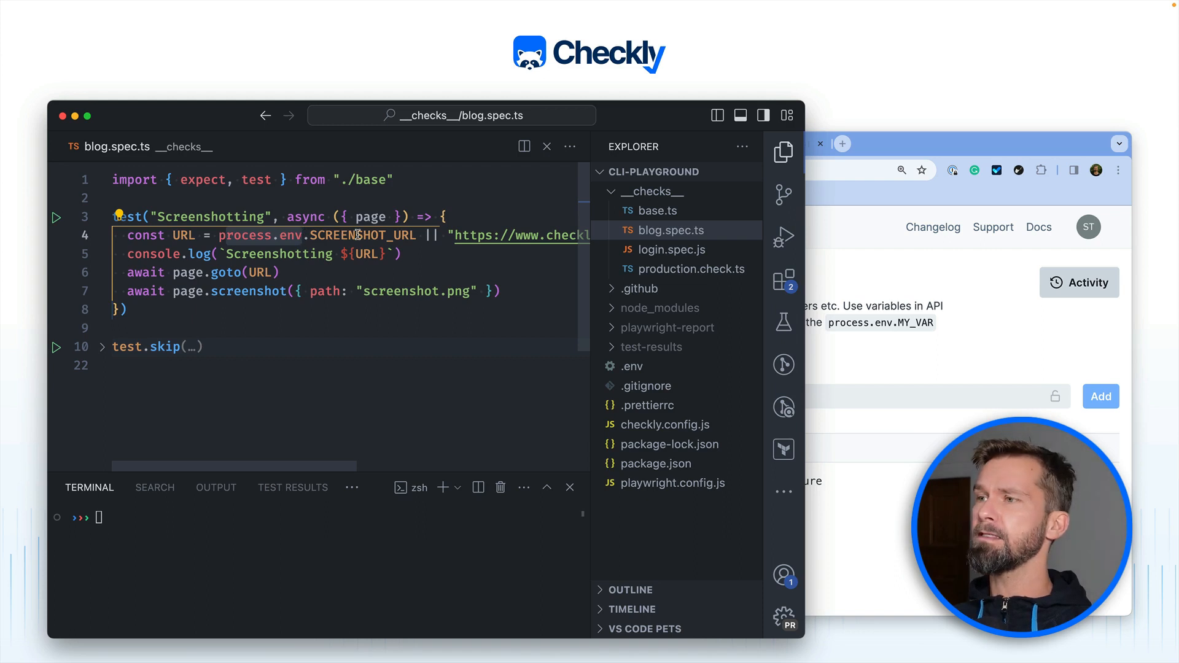
scroll("right", 3)
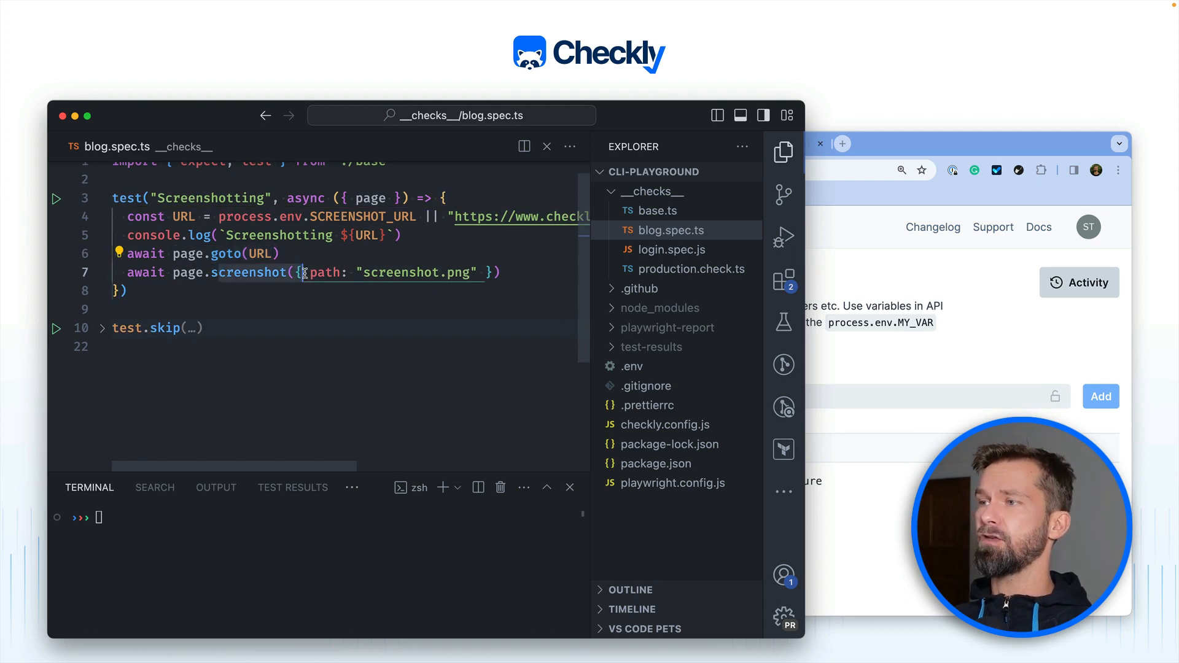
type("SCREENSHOT_URL=https://google.com npx checkly test --record --verbose")
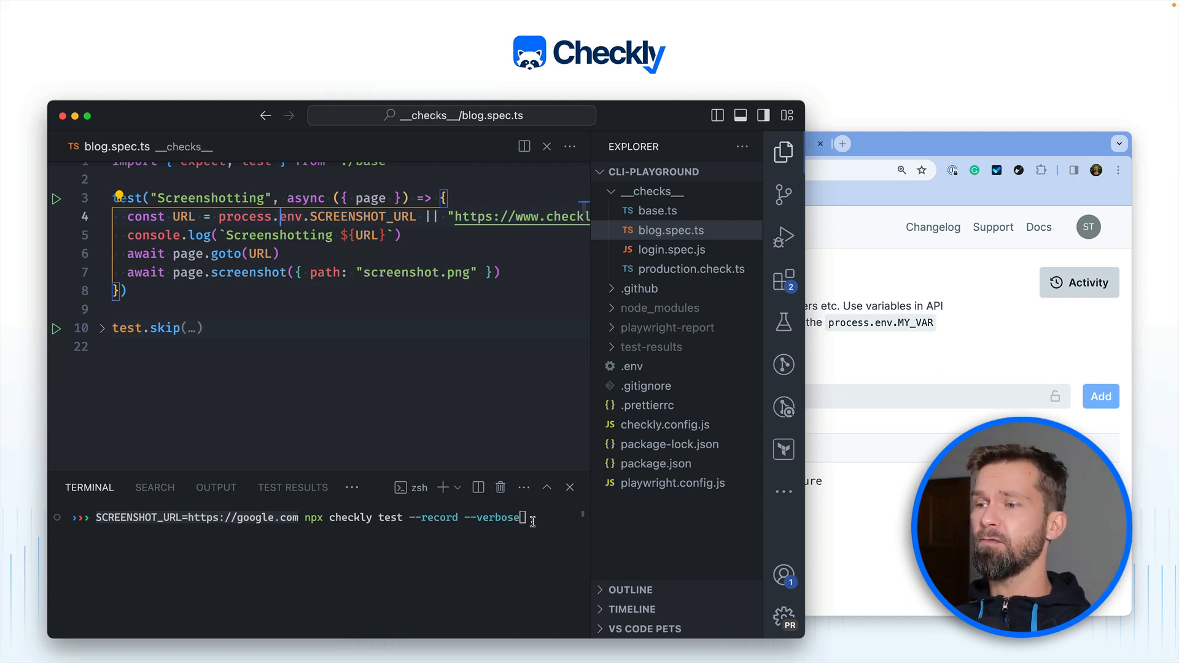
Run the recorded verbose test with the SCREENSHOT_URL override until Screenshotting passes
key("Enter")
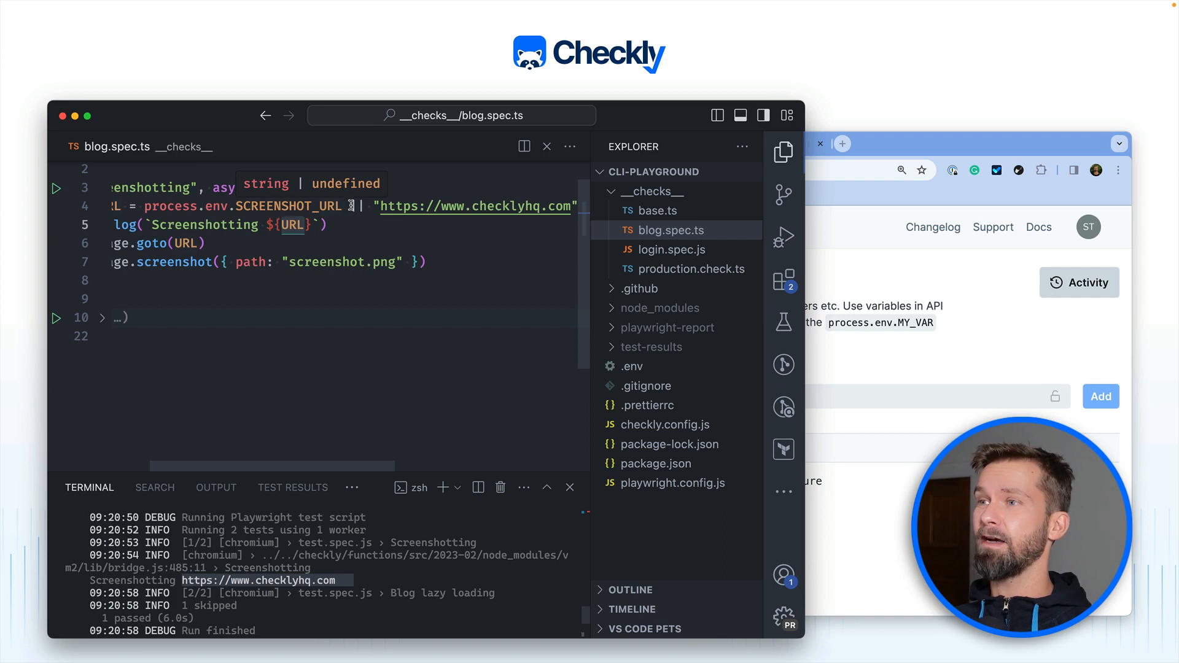
mouse_move(456, 211)
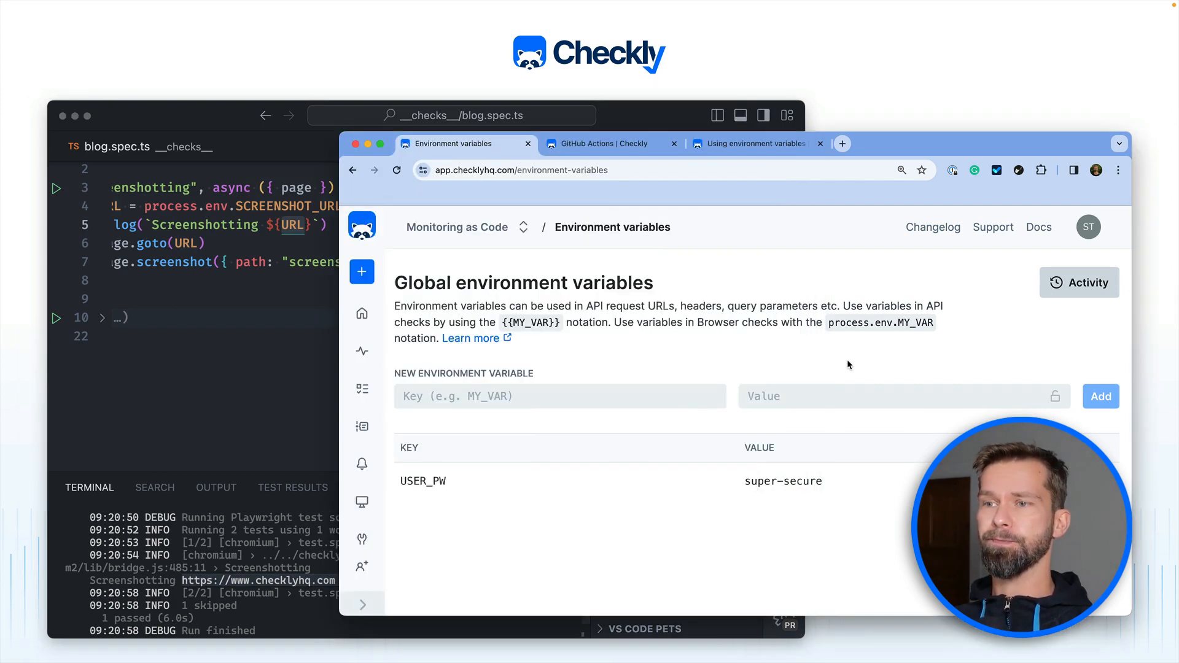
mouse_move(361, 450)
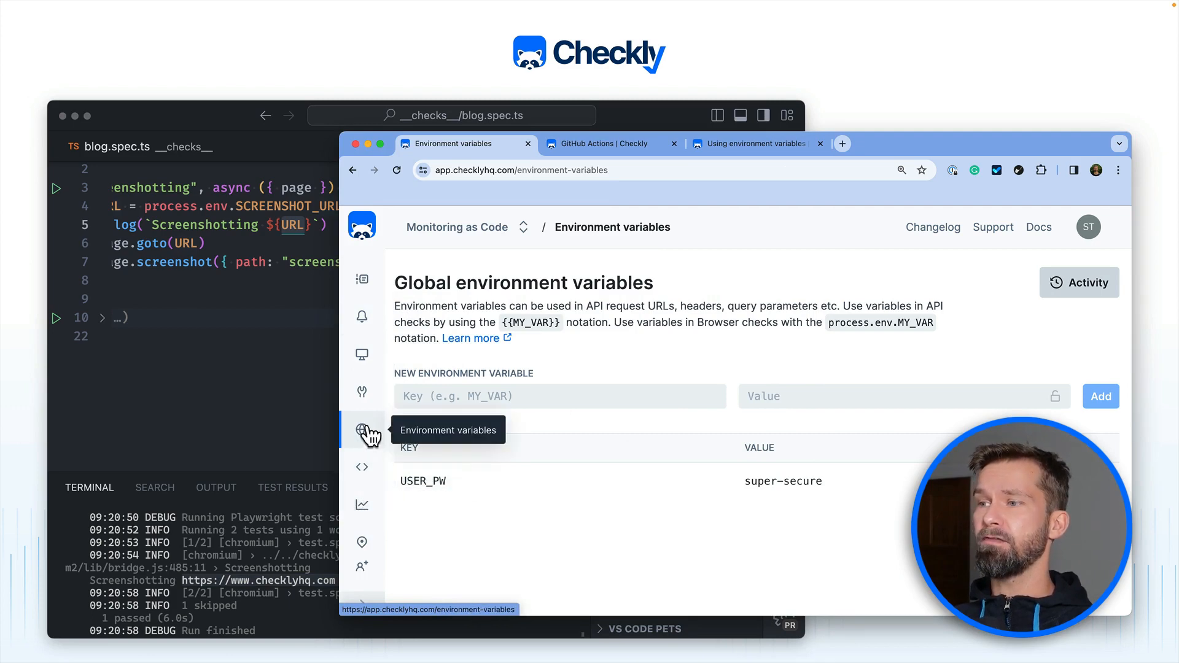
mouse_move(398, 285)
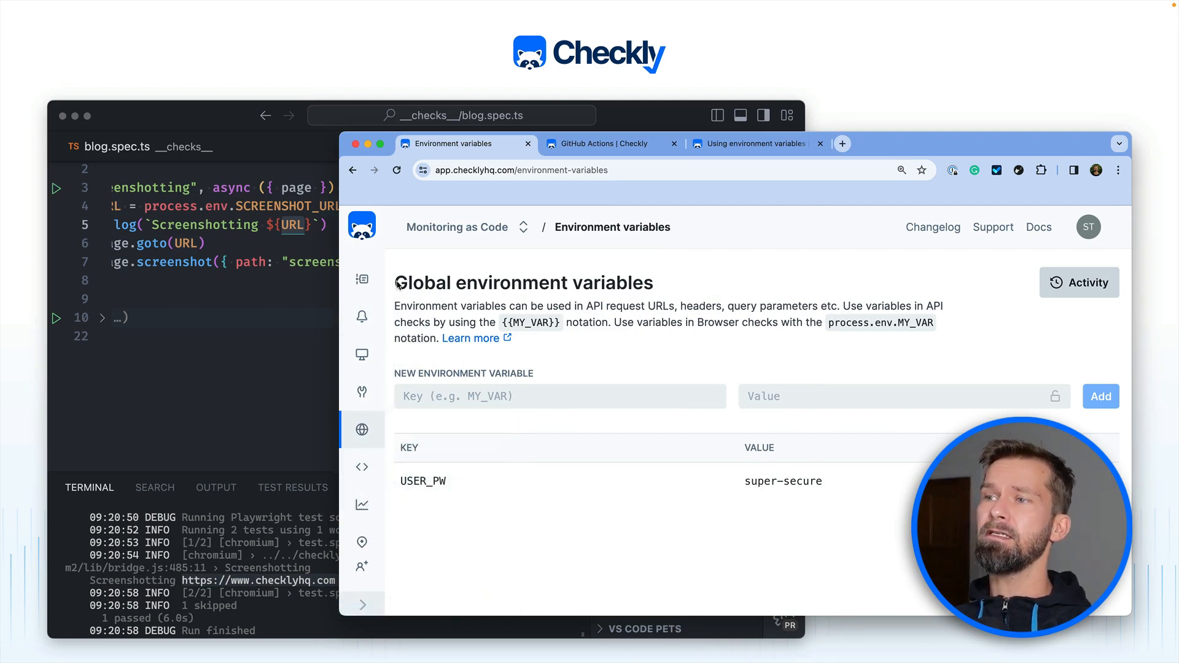
mouse_move(550, 277)
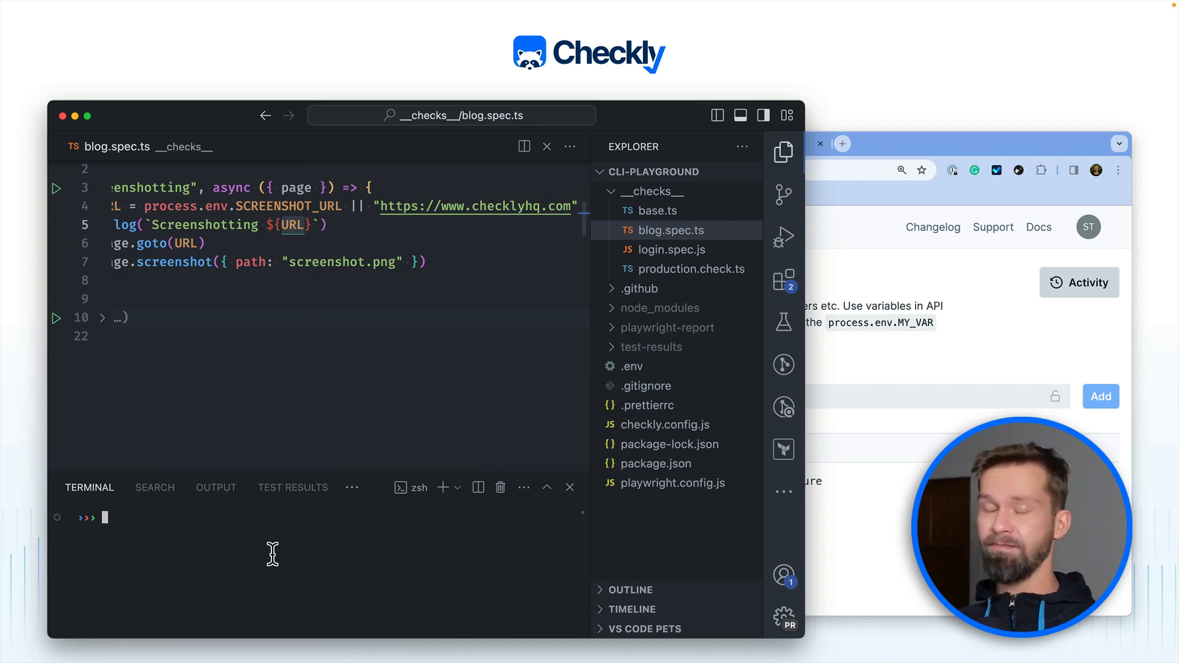
Show npx checkly env --help, then list remote variables with npx checkly env ls, revealing only USER_PW
type("npx checkly env add SCREENSHOT_URL https://www.checklyhq.com/docs")
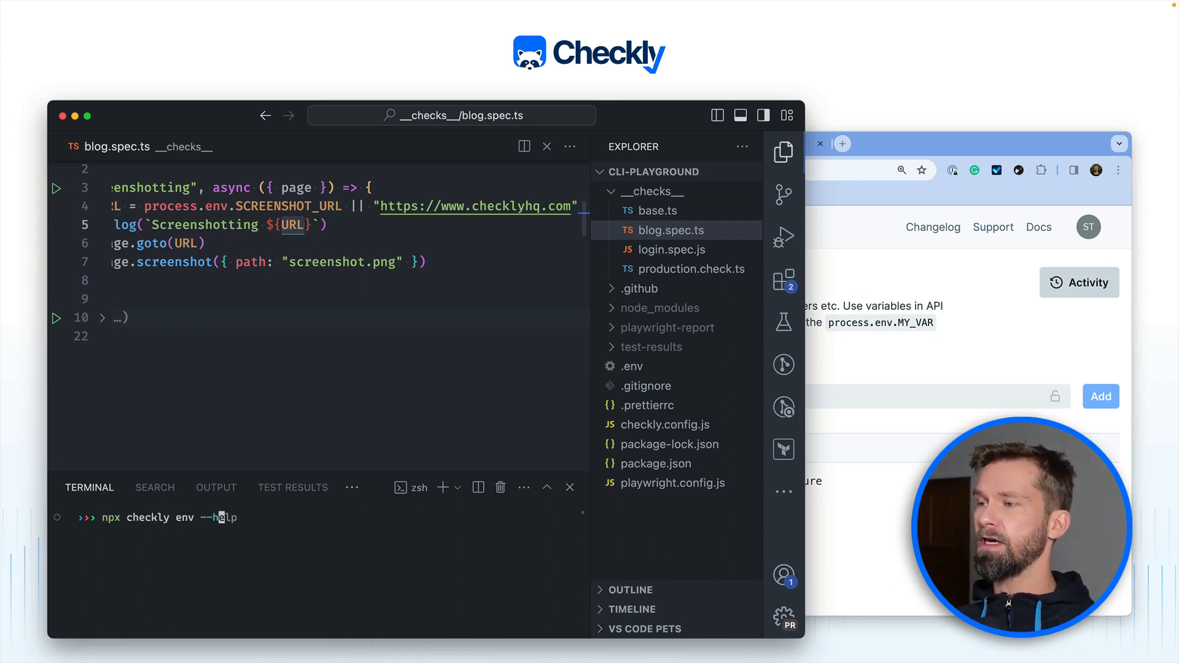
key("Enter")
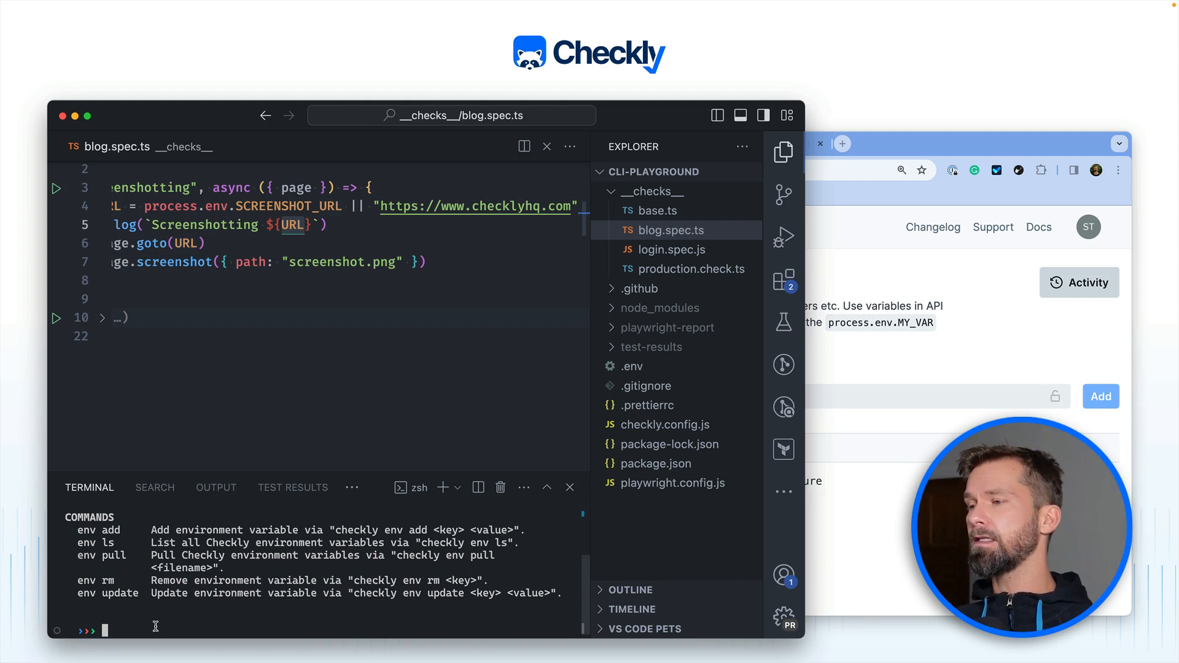
type("npx checkly env --help")
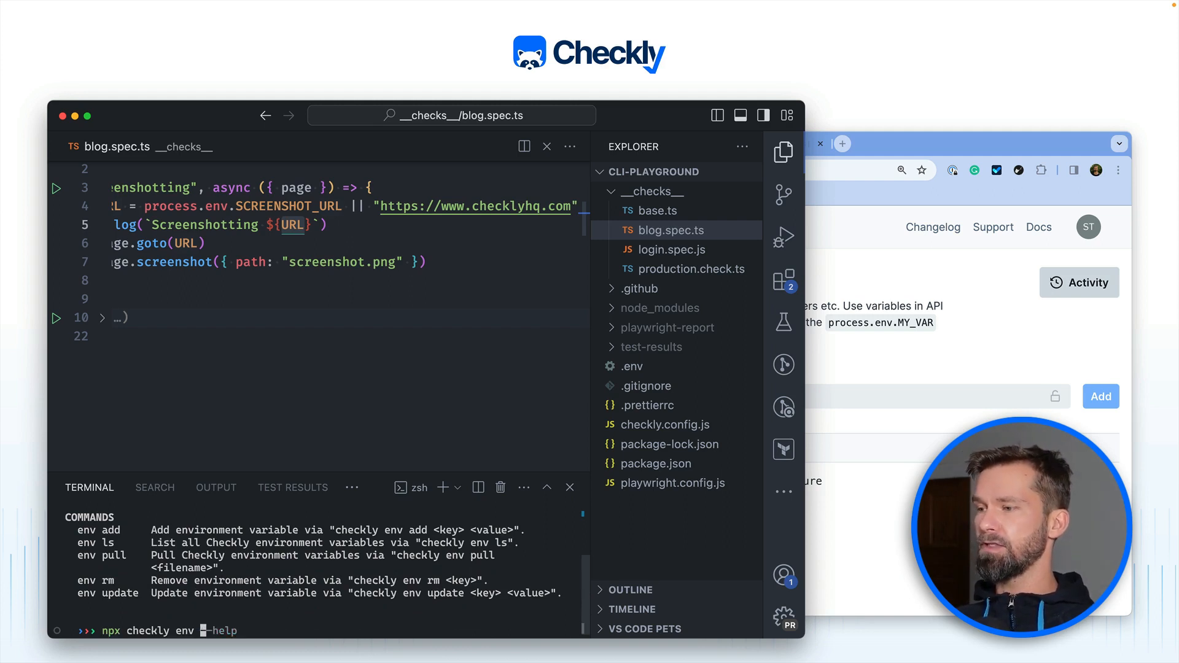
type("ls")
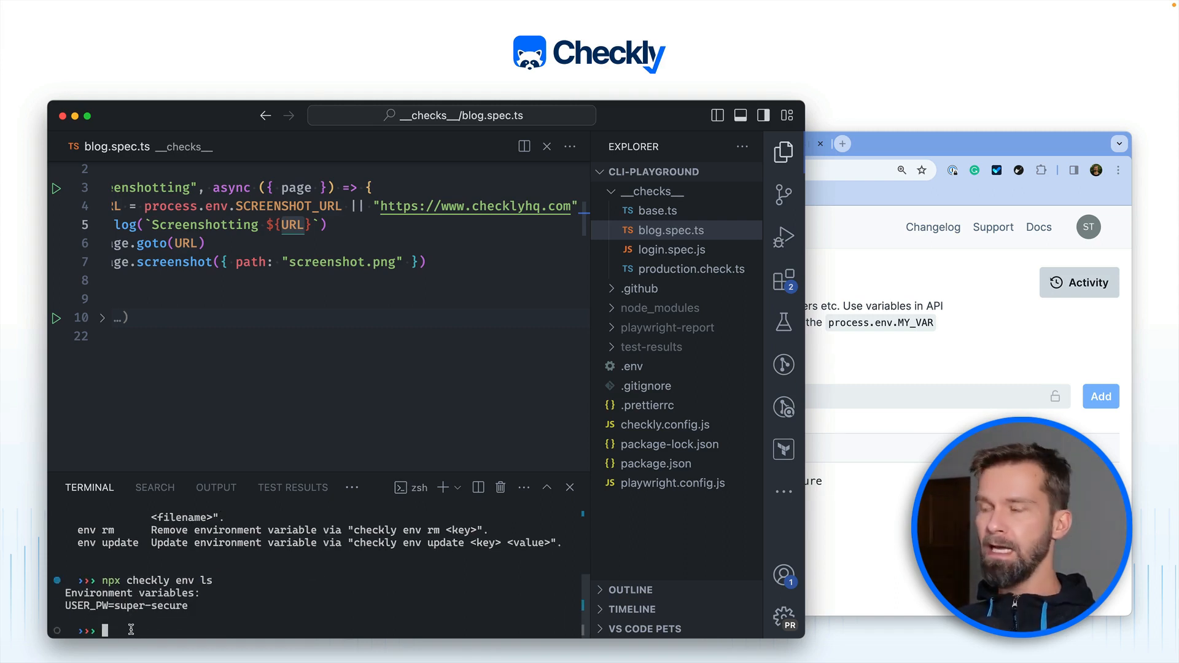
type("npx checkly env ls")
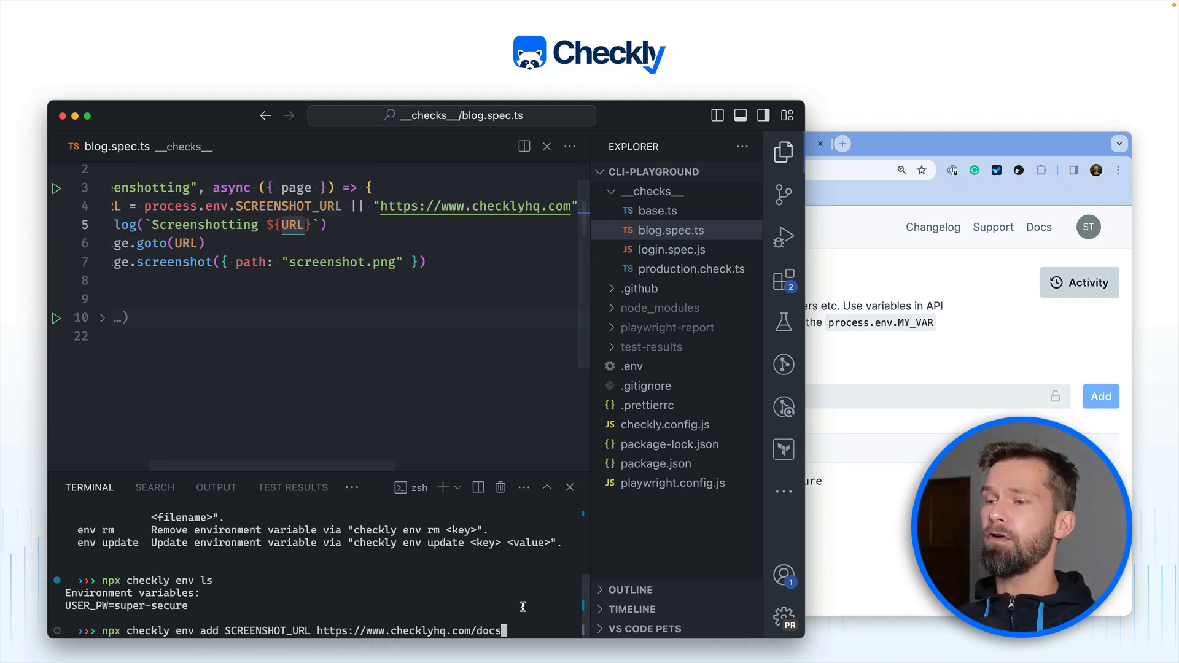
key("Enter")
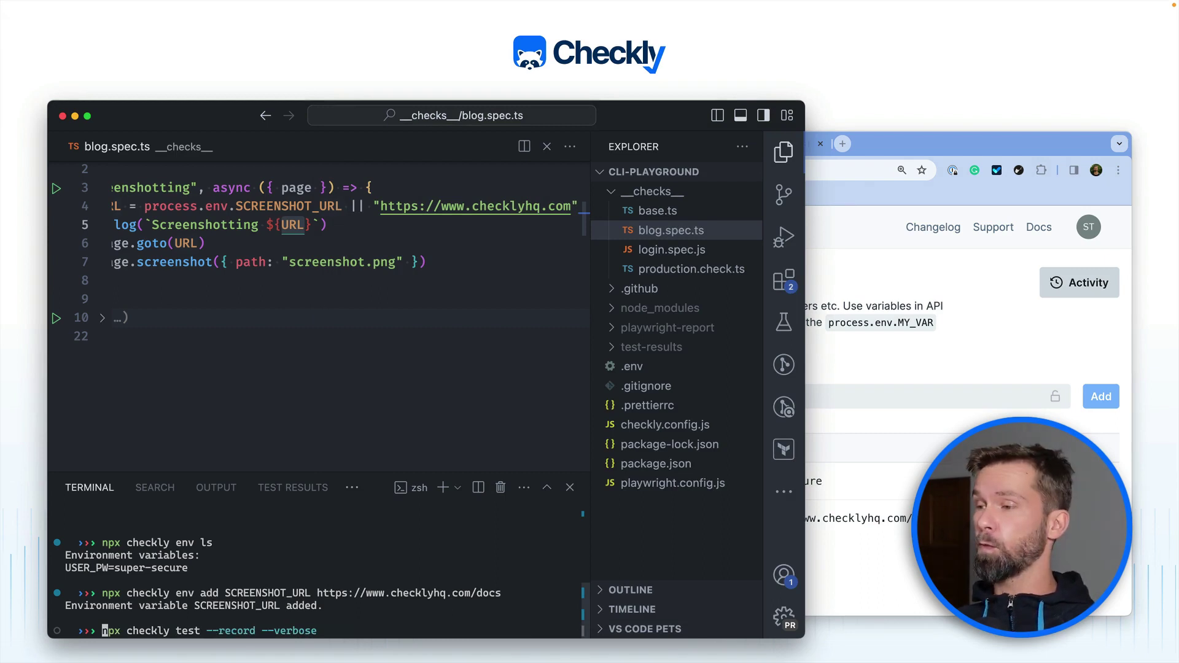
key("Enter")
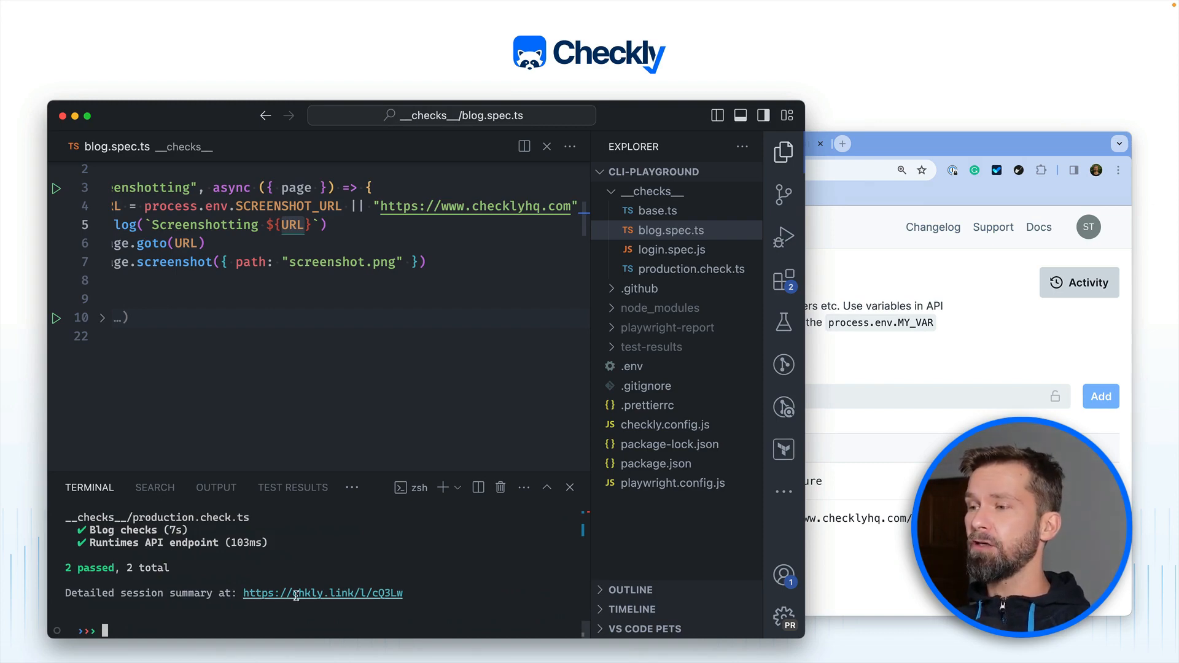
Open the session summary, the Blog checks result, and its screenshot of the Checkly docs page
left_click(322, 593)
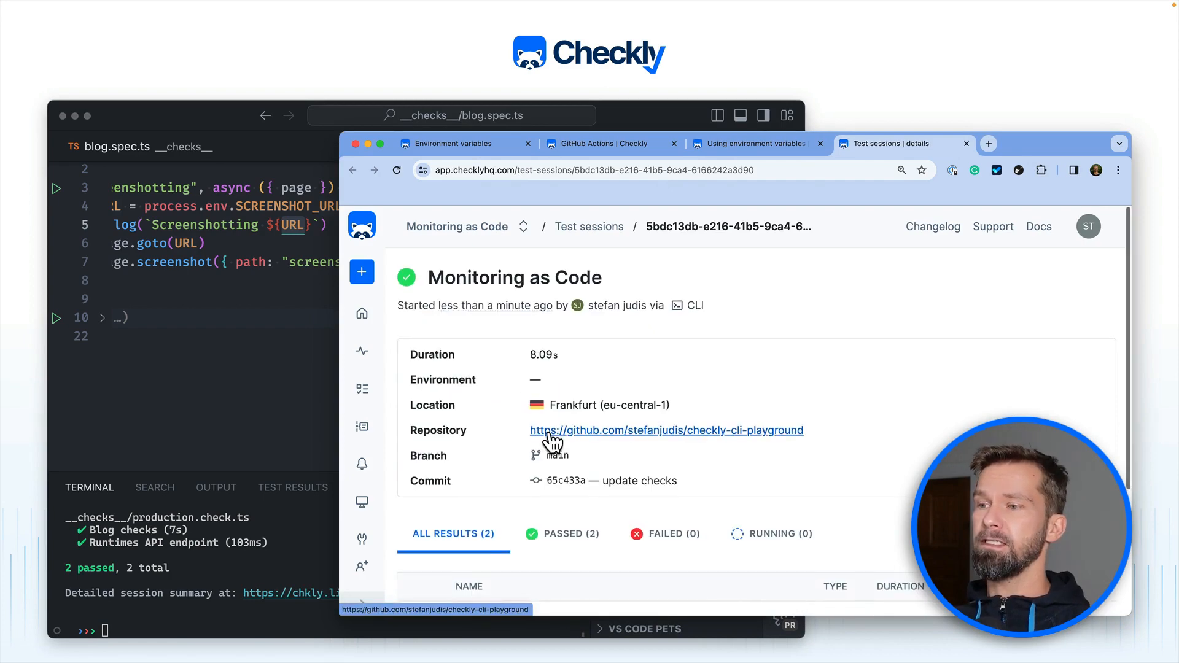
scroll("down", 3)
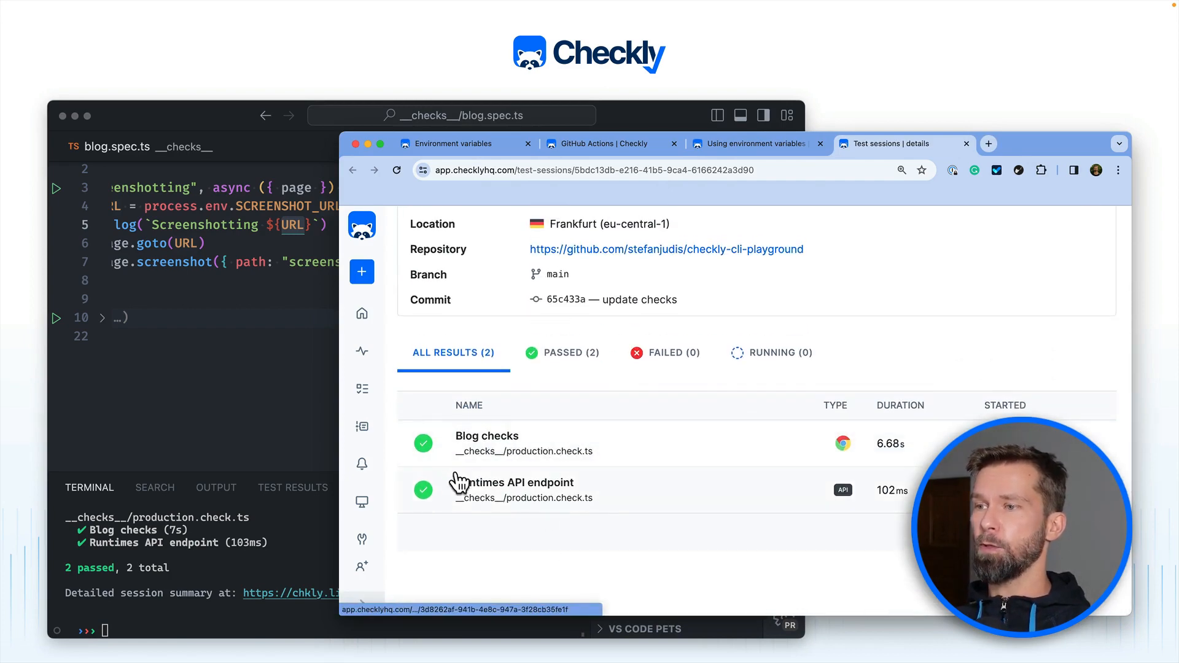
left_click(486, 436)
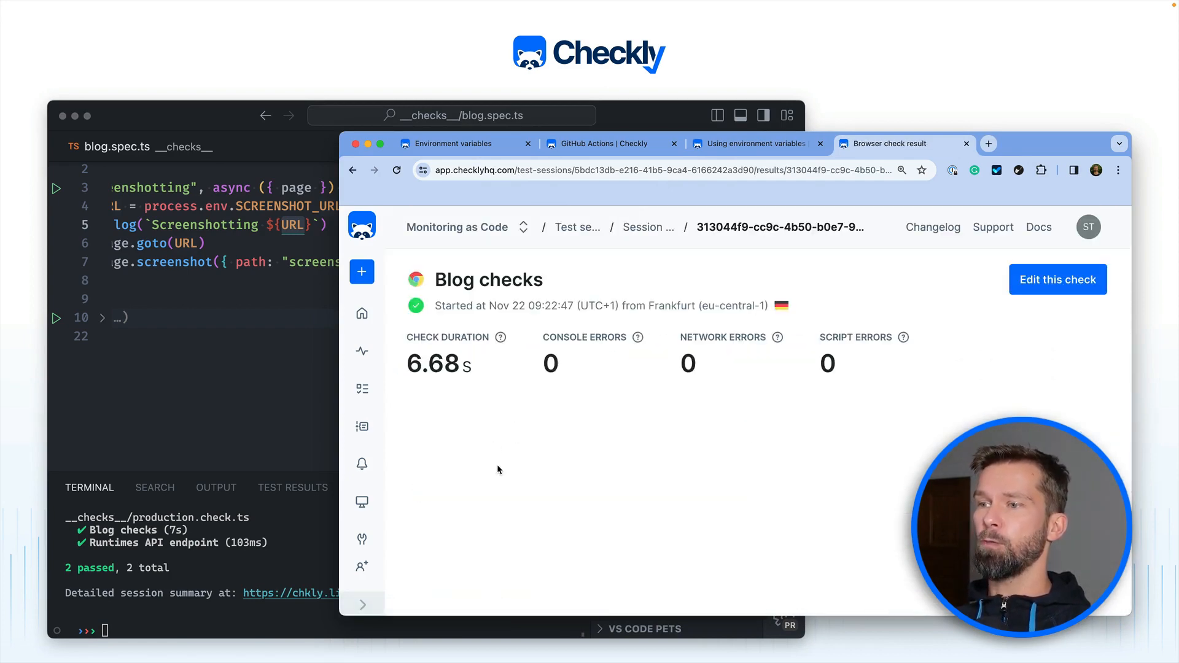
scroll("down", 3)
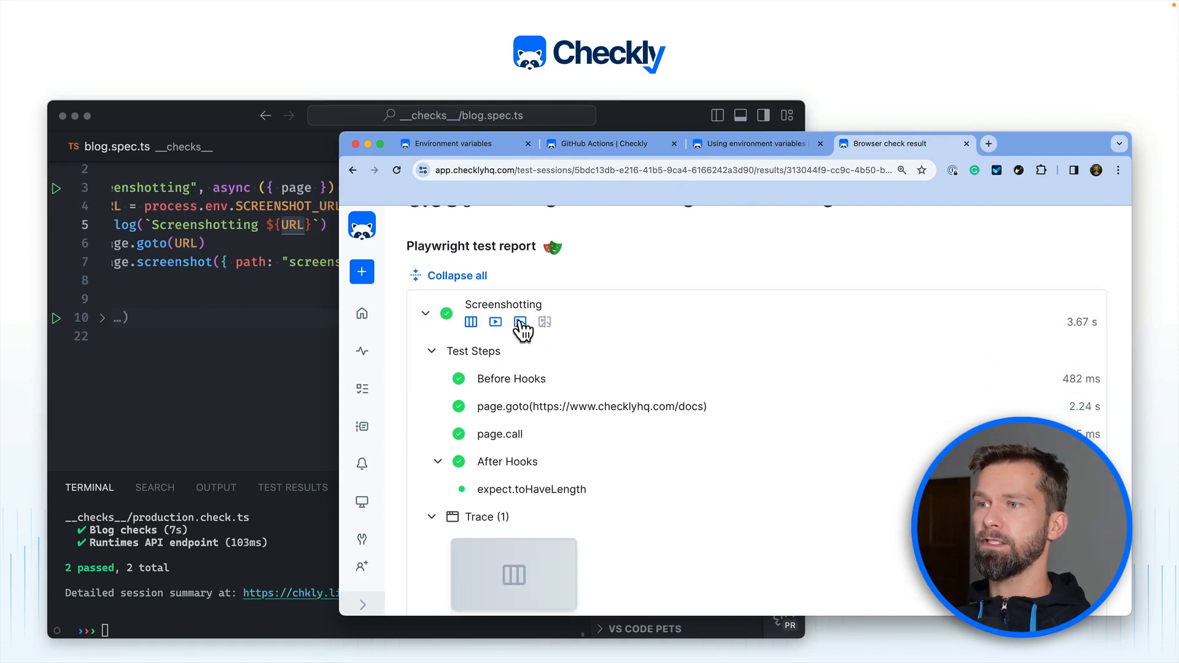
left_click(520, 322)
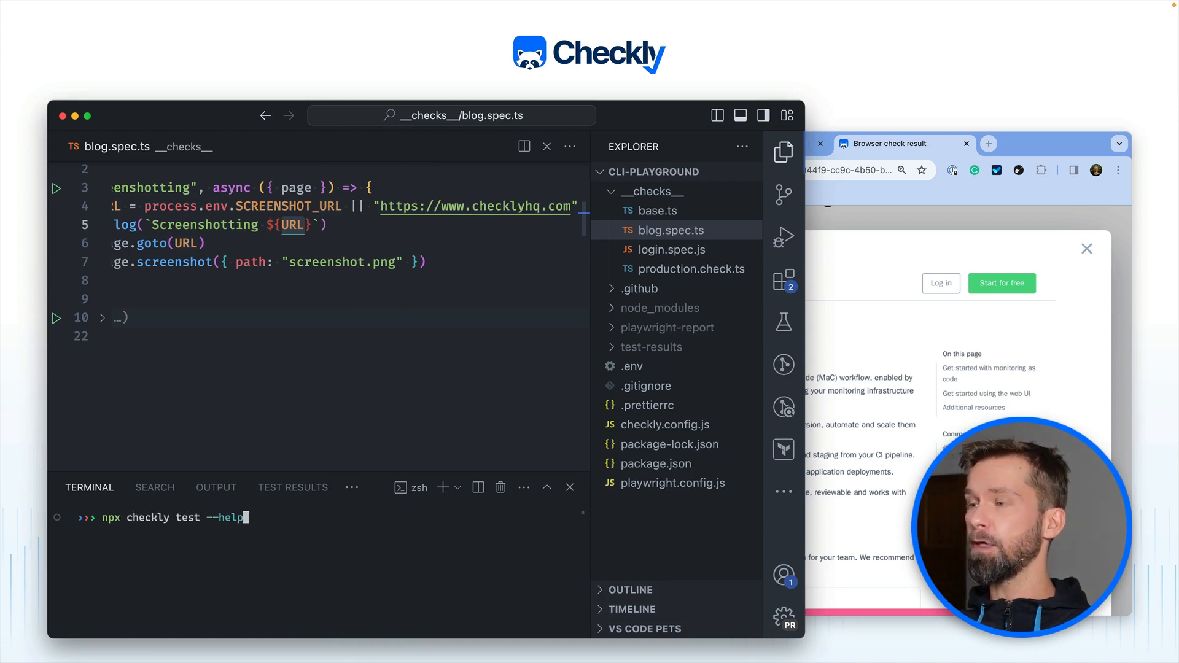
key("Enter")
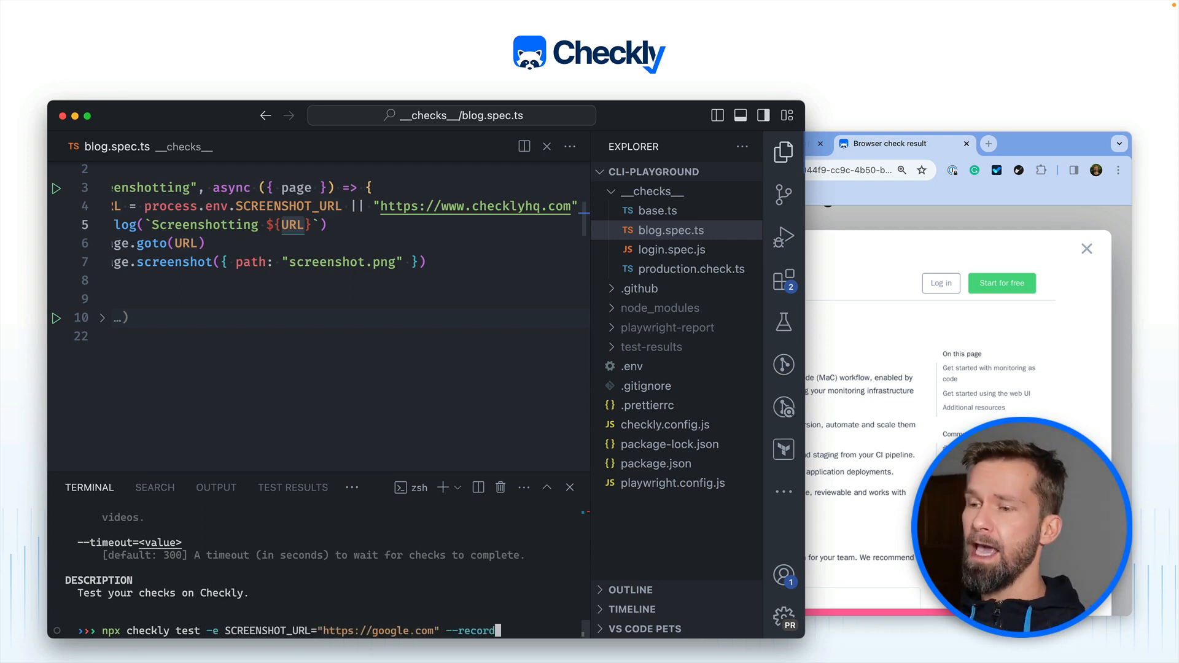
type("--verbose")
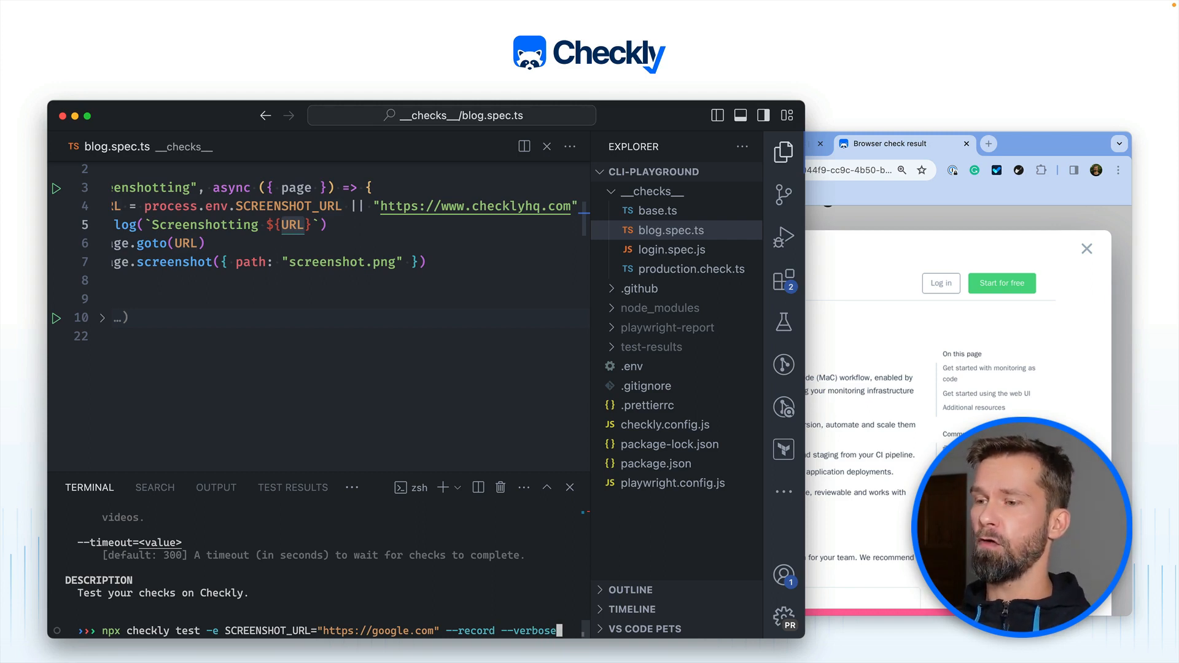
key("Enter")
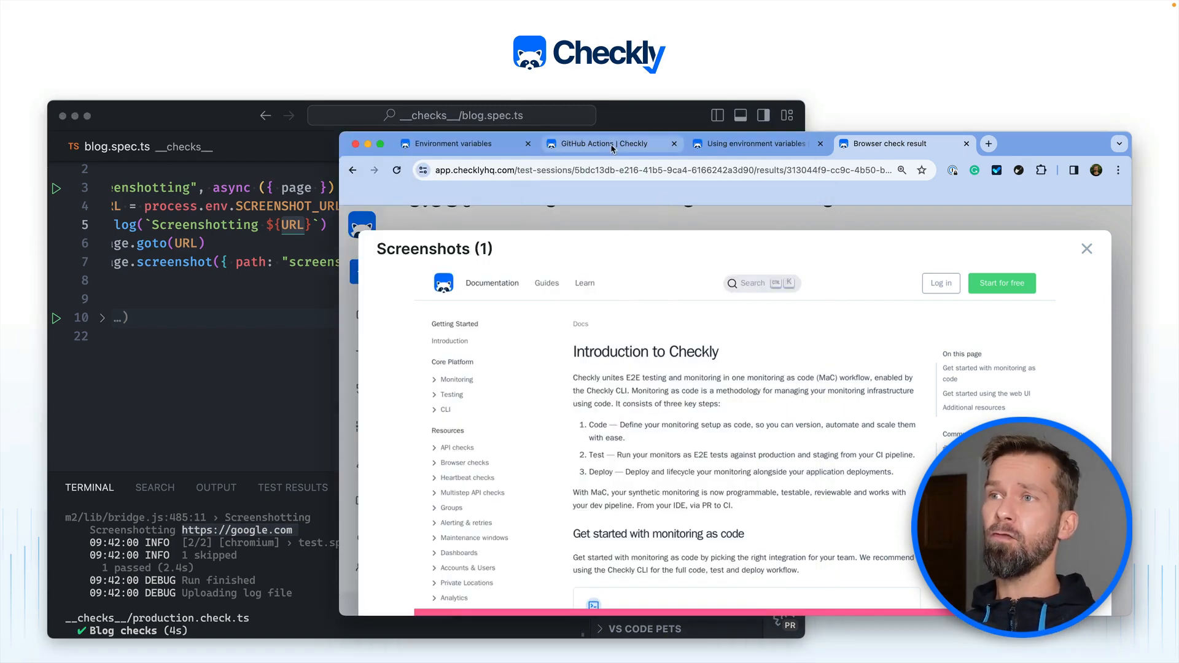
Switch to the GitHub Actions | Checkly docs tab with the ENVIRONMENT_URL workflow example
left_click(612, 143)
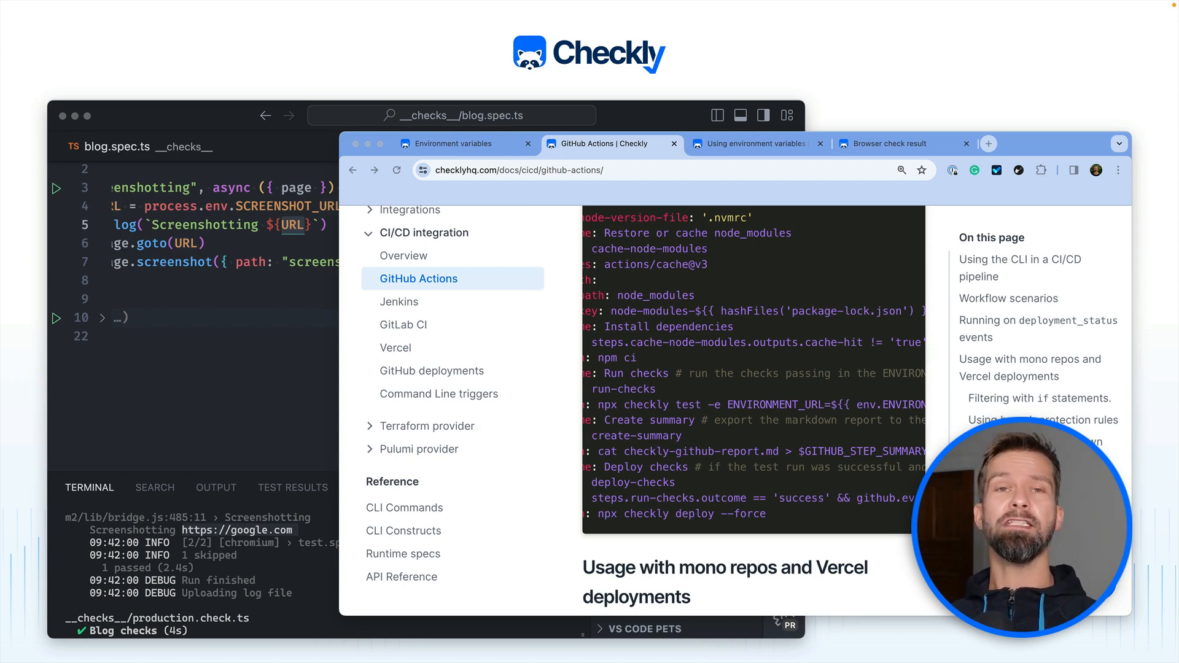
Switch to the 'Using environment variables' docs tab and scroll to the Remote Environment Variables section
left_click(755, 142)
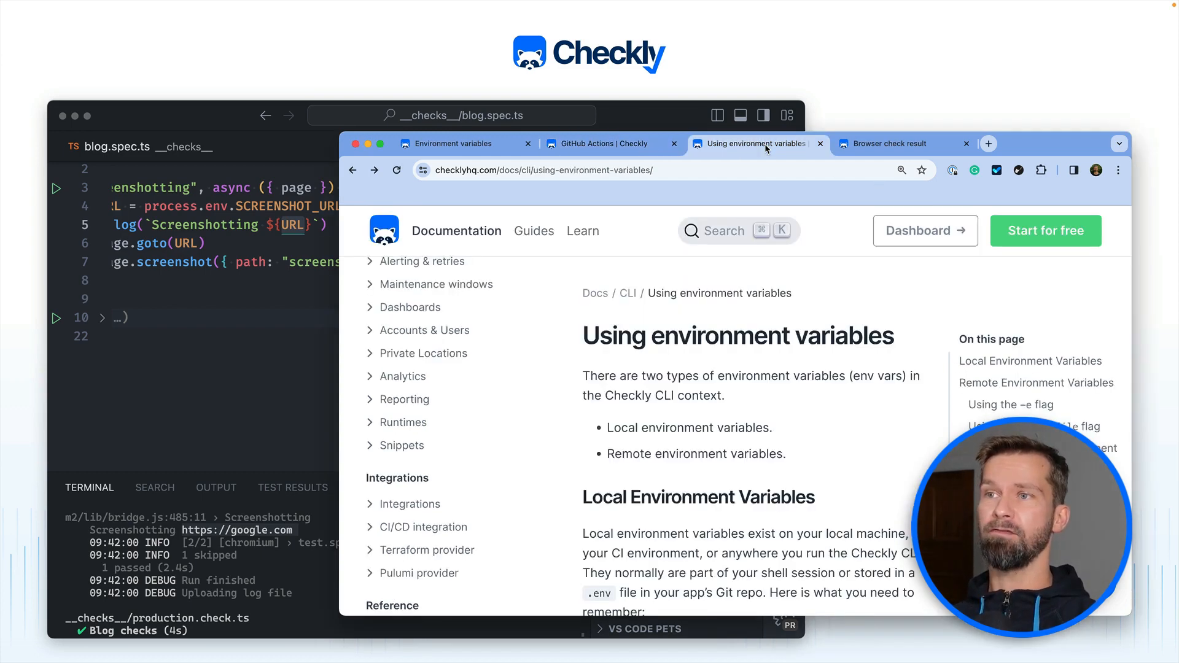
scroll("down", 3)
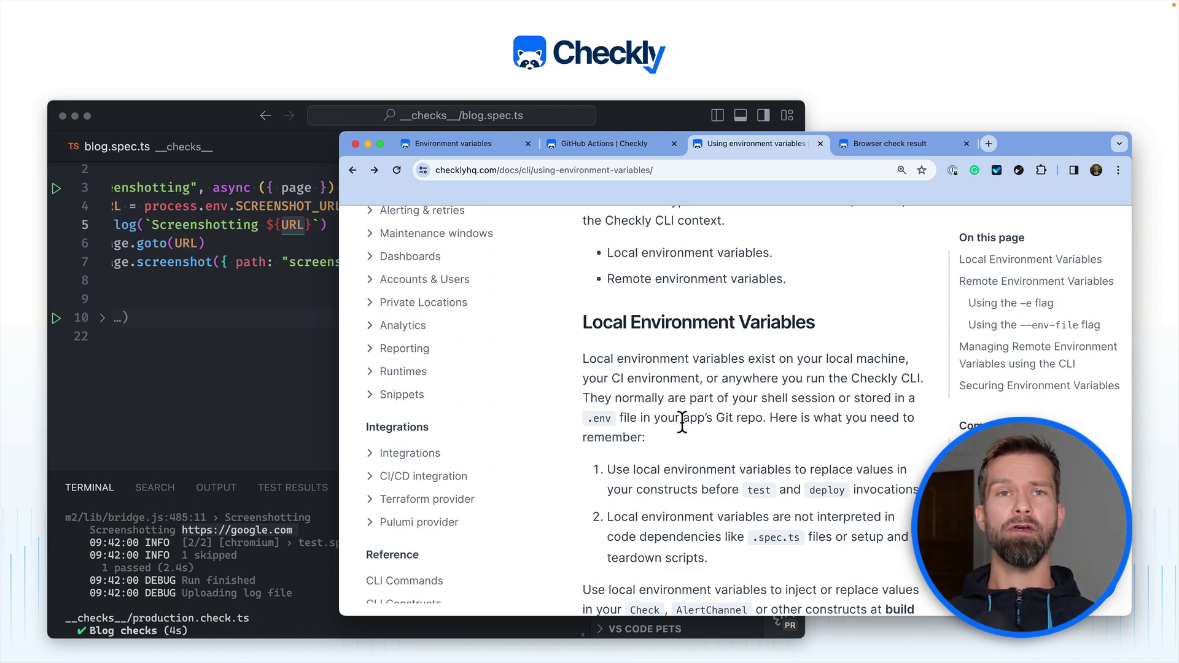
scroll("down", 3)
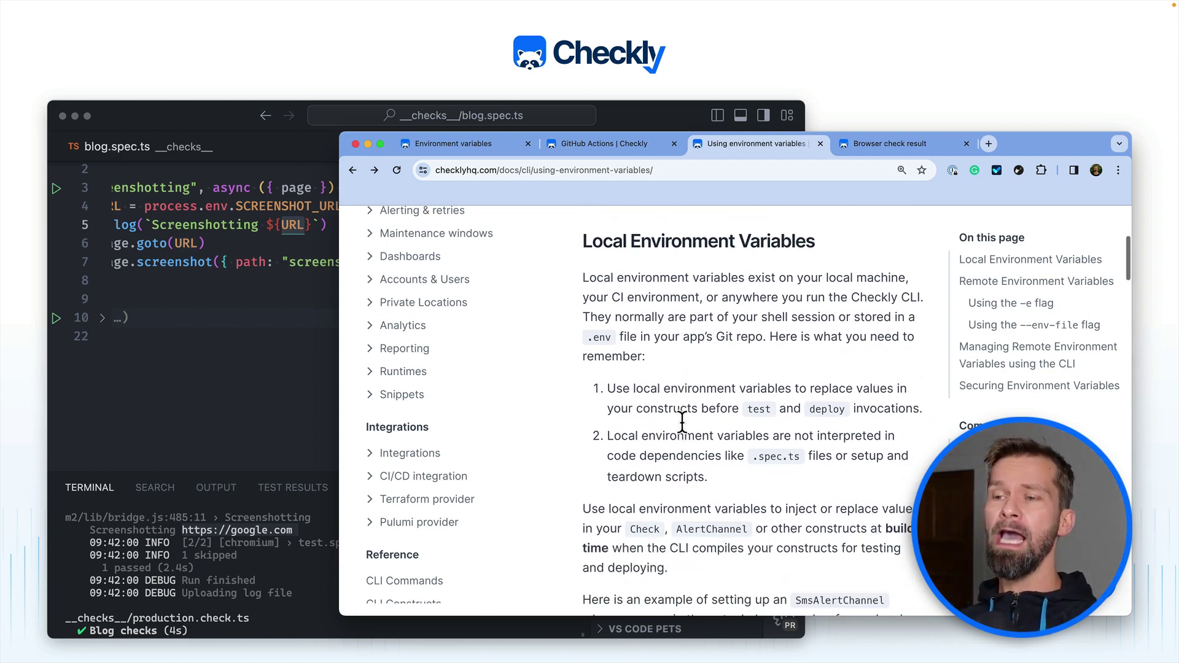
scroll("down", 3)
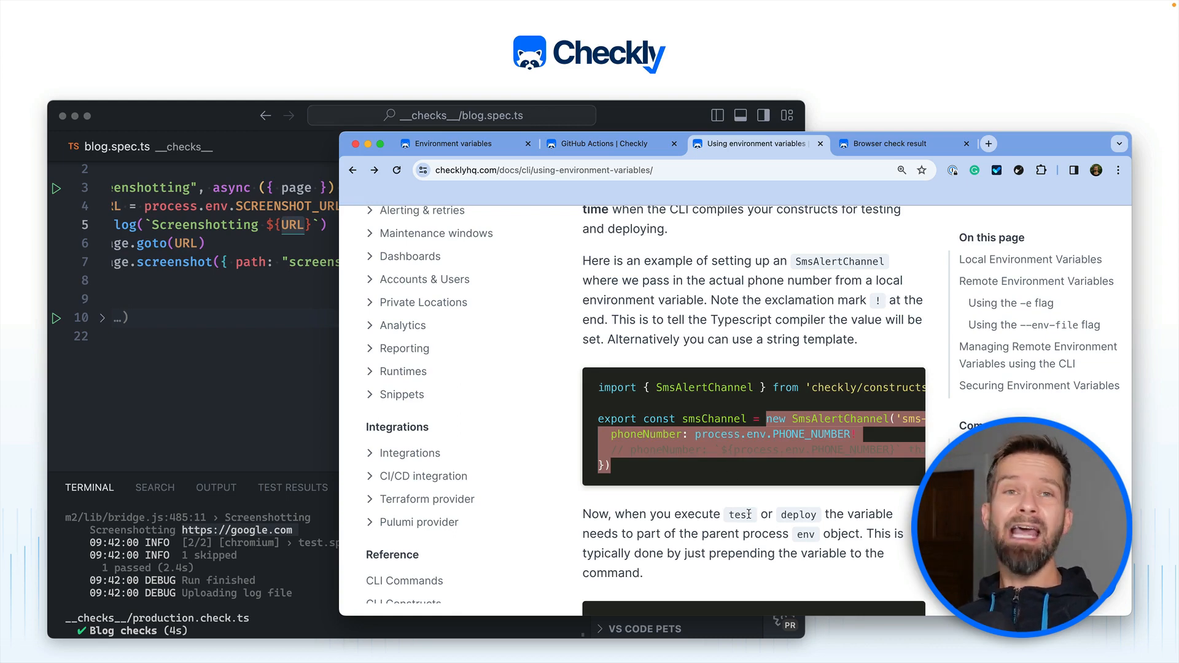
scroll("down", 3)
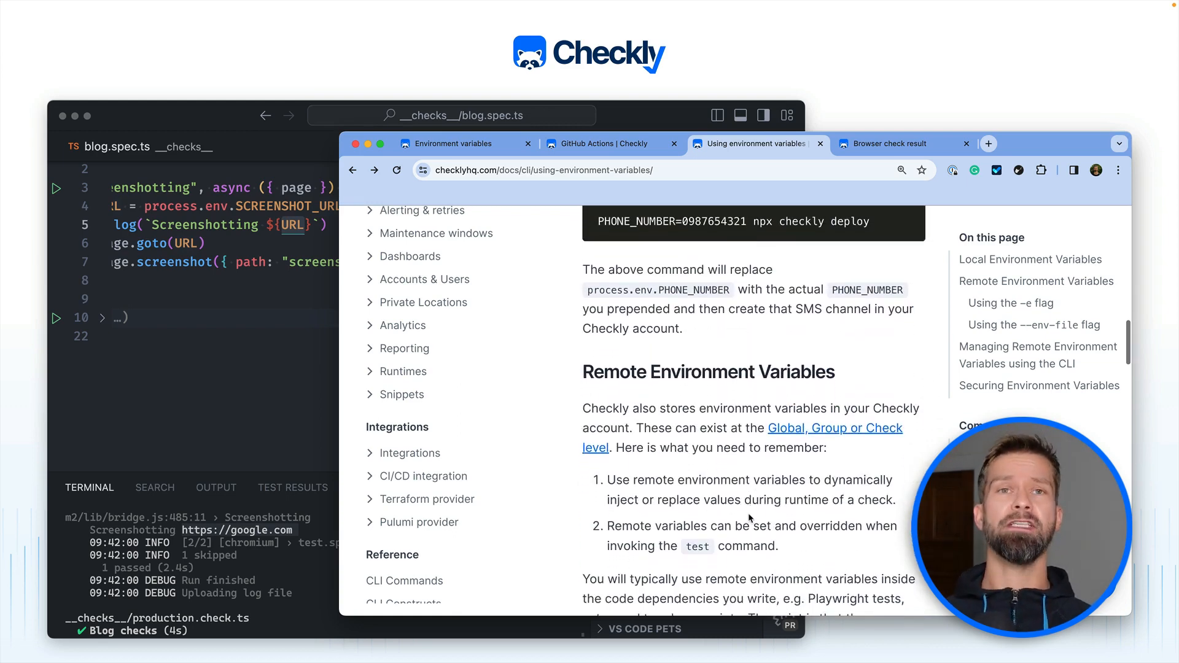